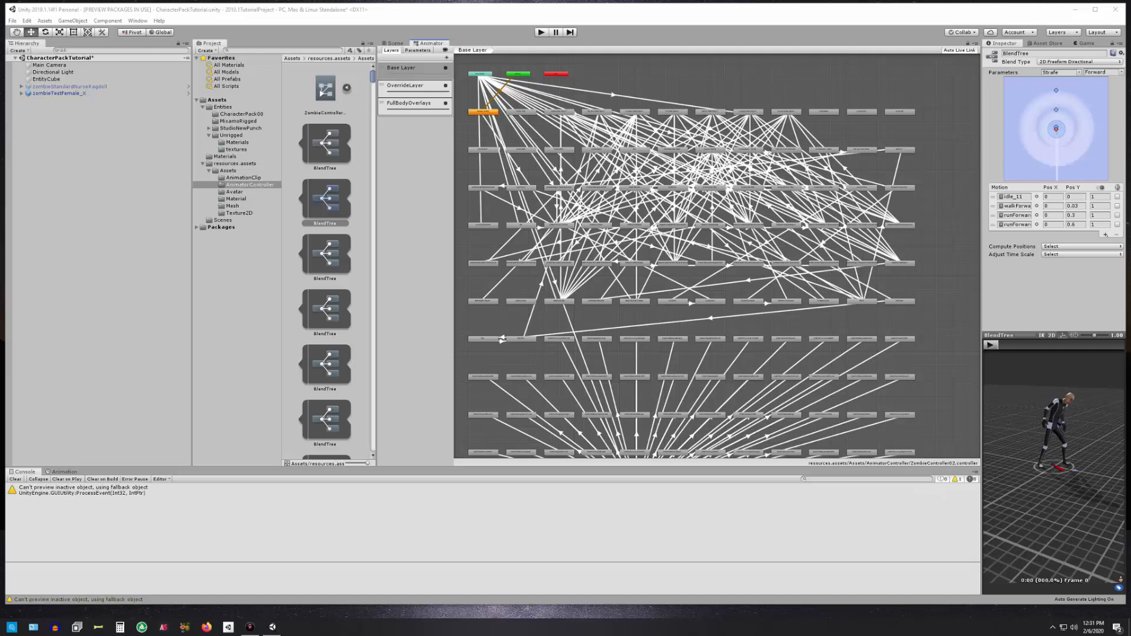
mouse_move(95, 132)
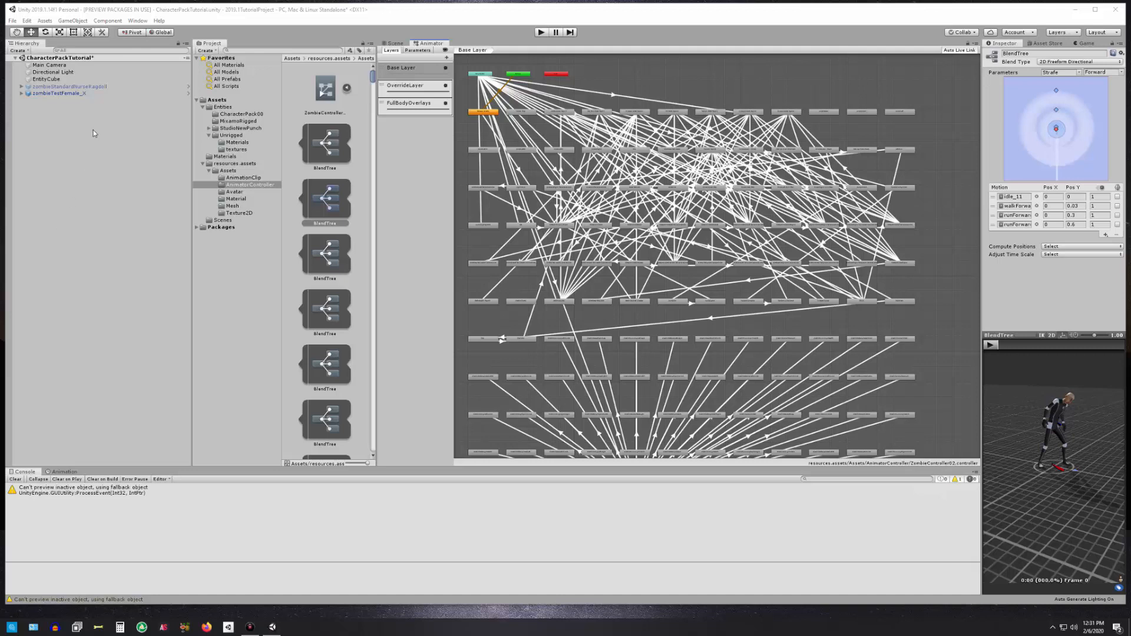
Select zombieTestFemale_X to show its Animator using the ZombieController02 controller.
left_click(57, 93)
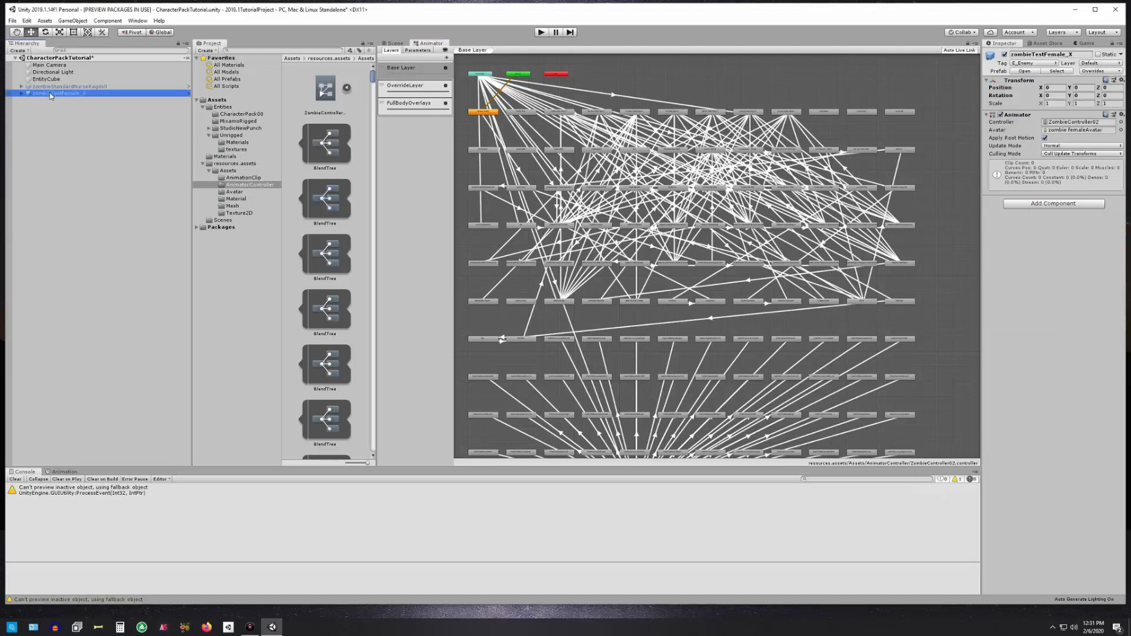
View the zombie in the Scene and inspect the Body child's Skinned Mesh Renderer and material.
left_click(394, 43)
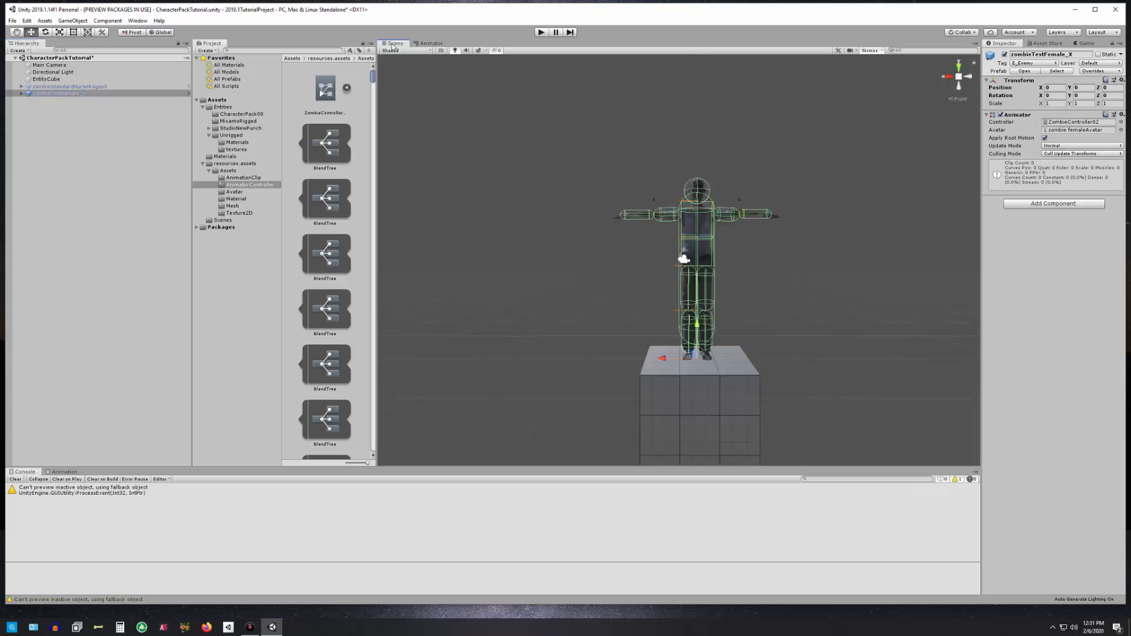
left_click(68, 86)
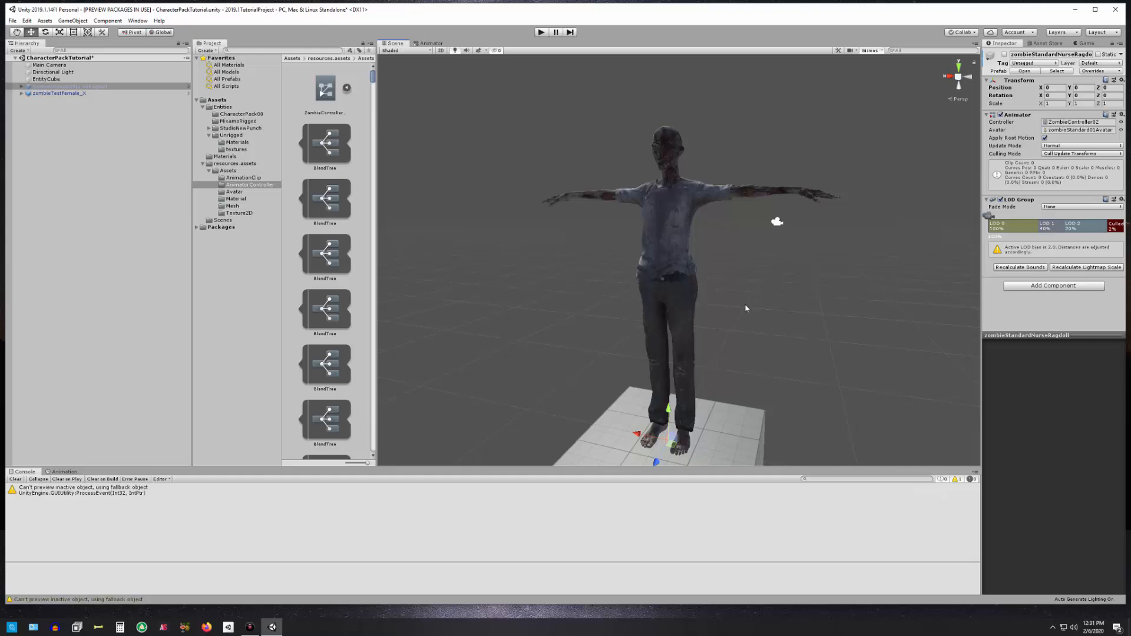
left_click(22, 93)
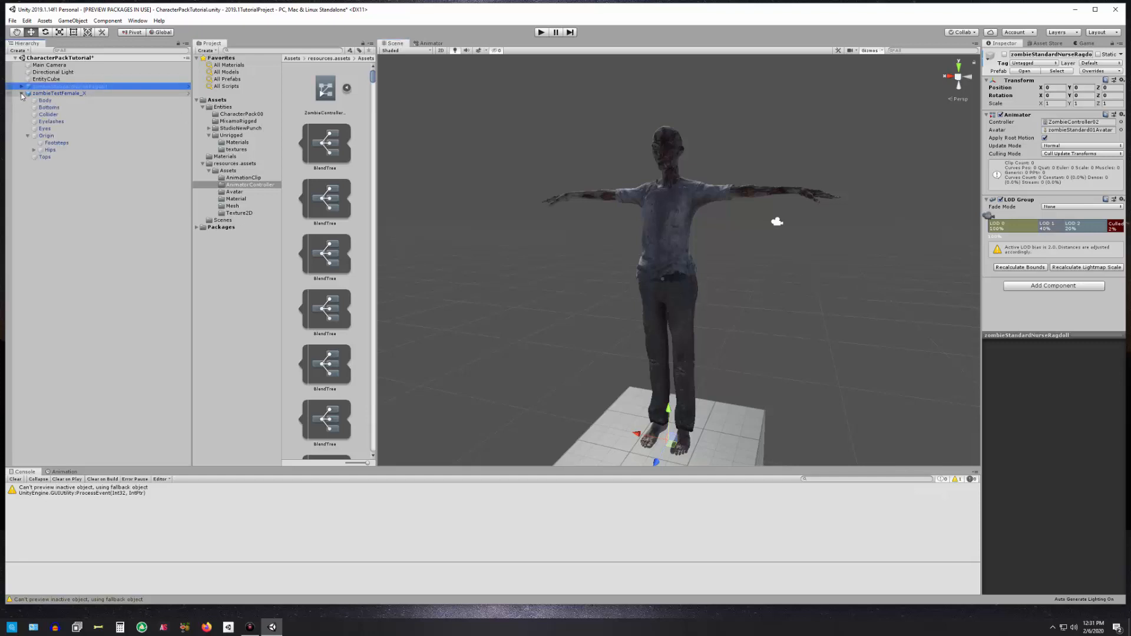
left_click(45, 101)
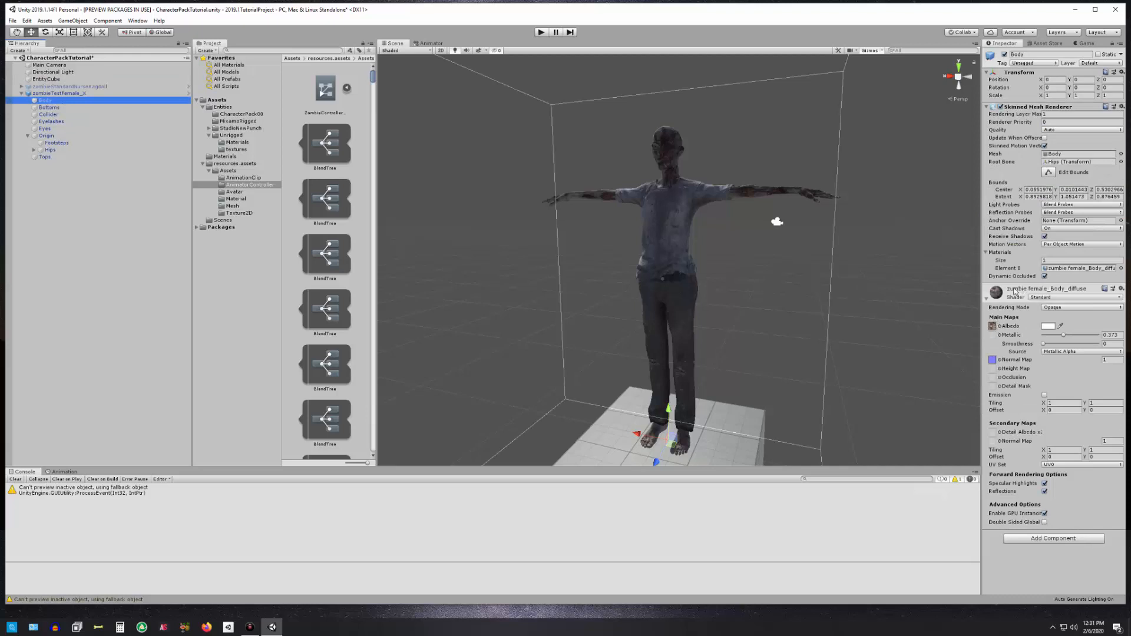
Locate the Body's Albedo texture in the Entities > Unrigged > Textures folder.
left_click(237, 149)
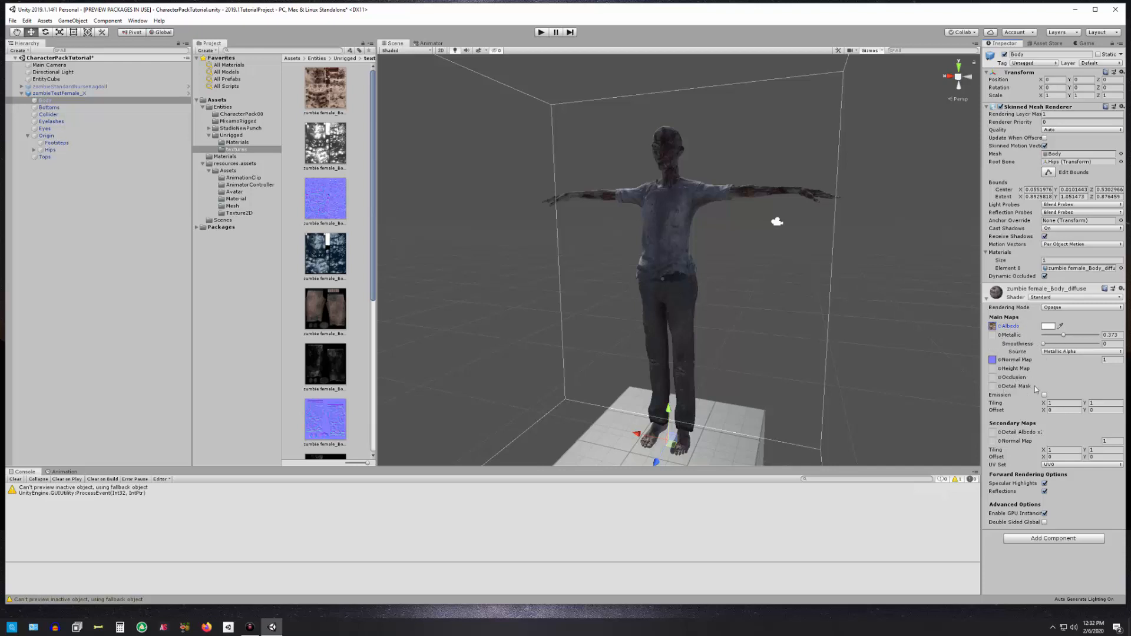
mouse_move(1016, 394)
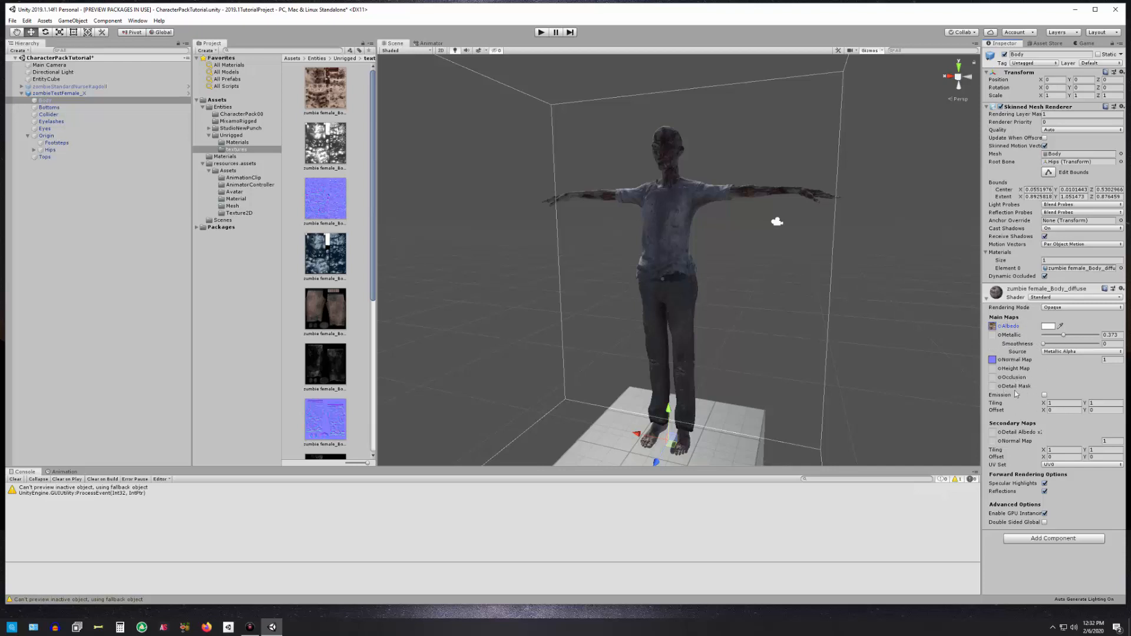
mouse_move(707, 281)
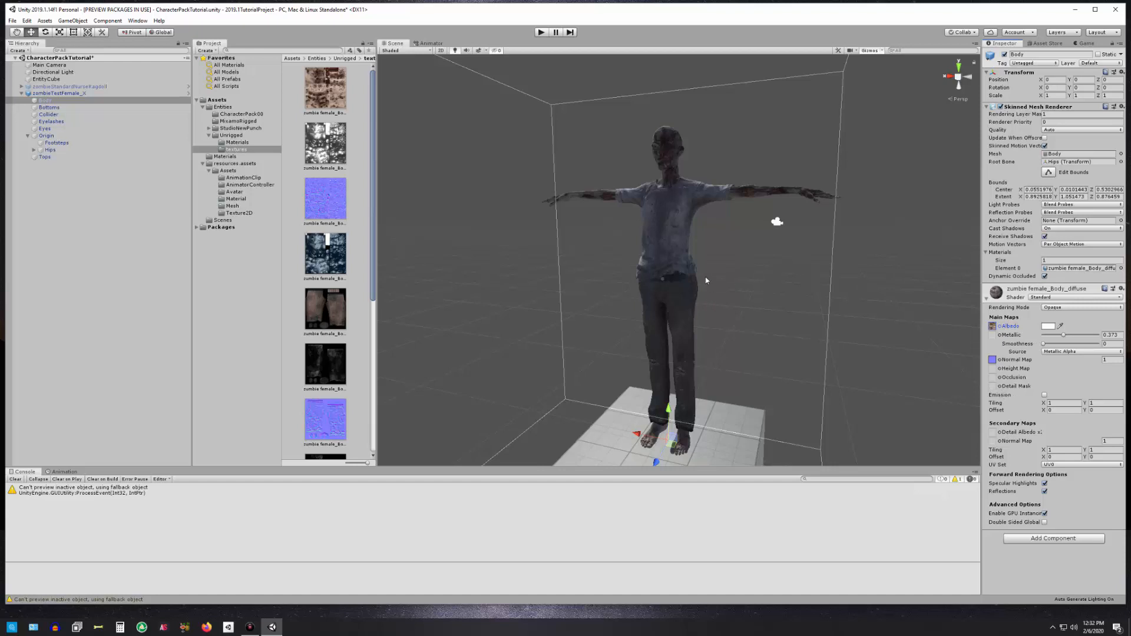
mouse_move(299, 245)
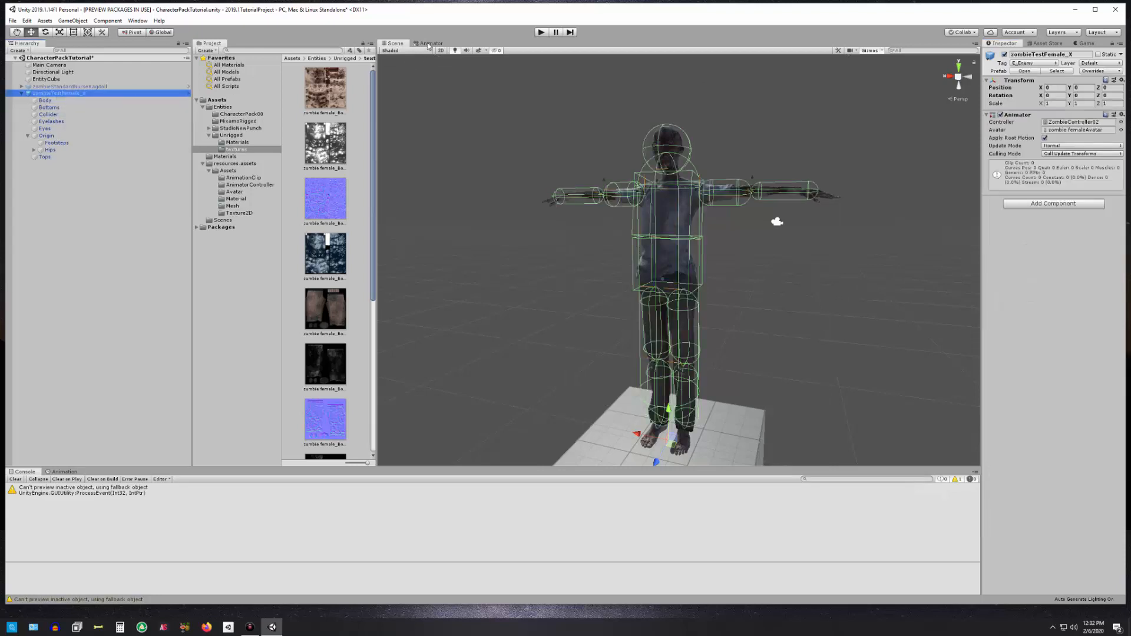
Show the Animator graph on the OverrideLayer with its None, Attack and melee states.
left_click(430, 43)
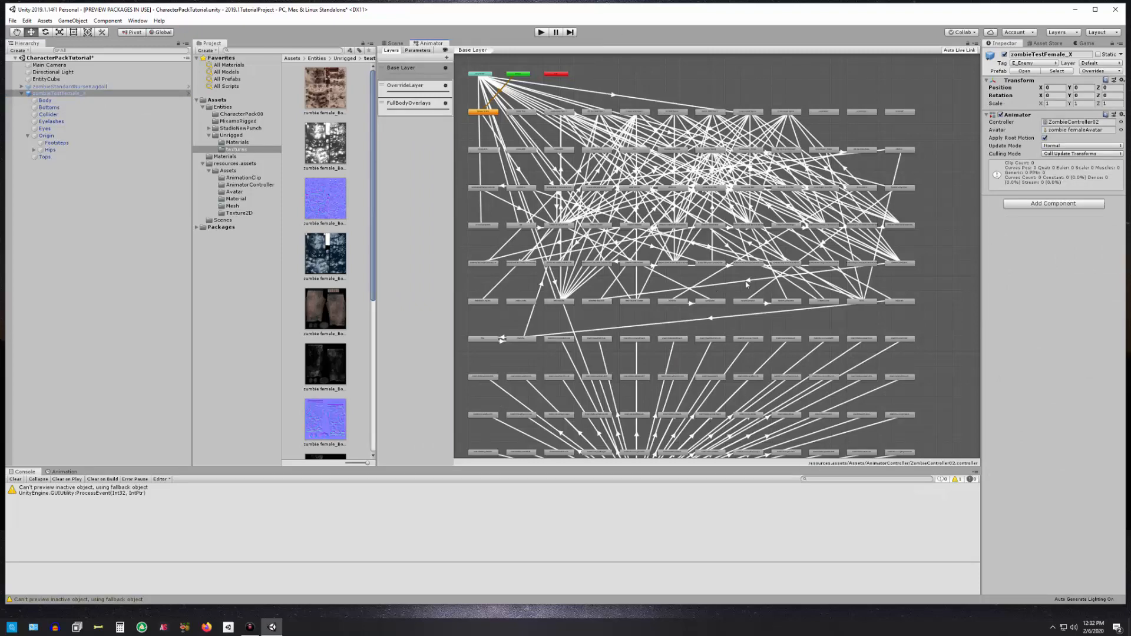
mouse_move(664, 158)
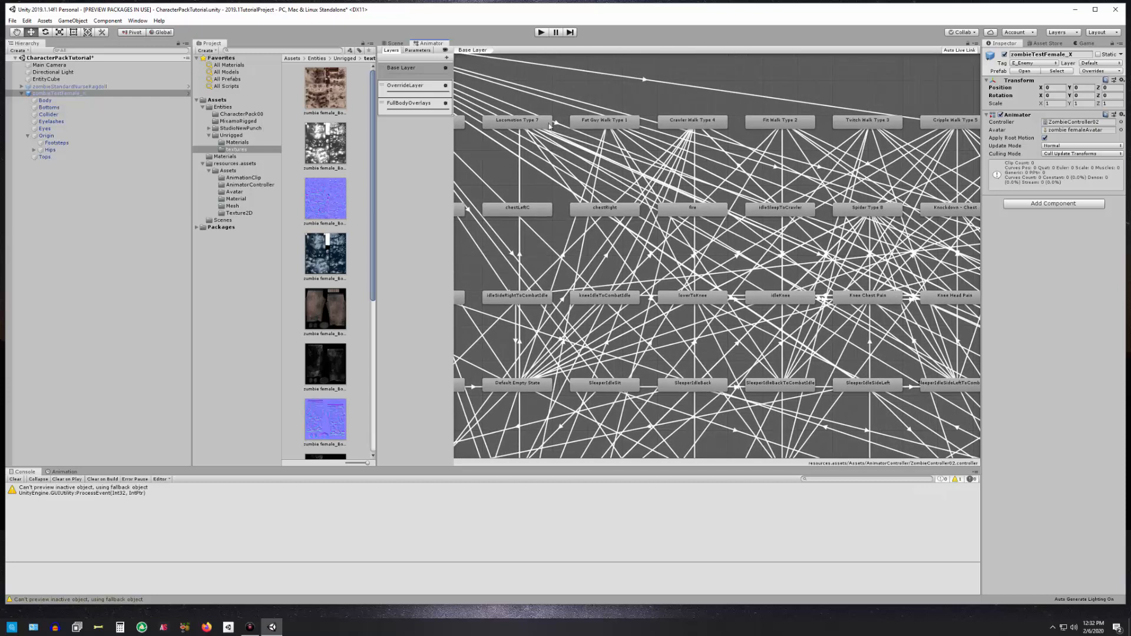
mouse_move(716, 125)
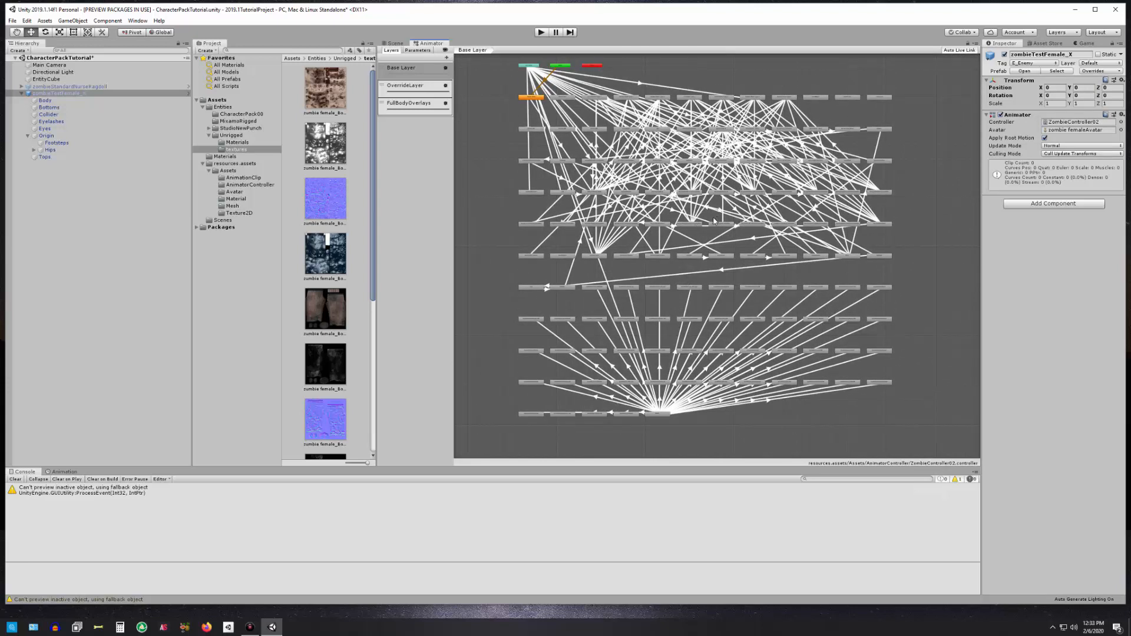
left_click(405, 85)
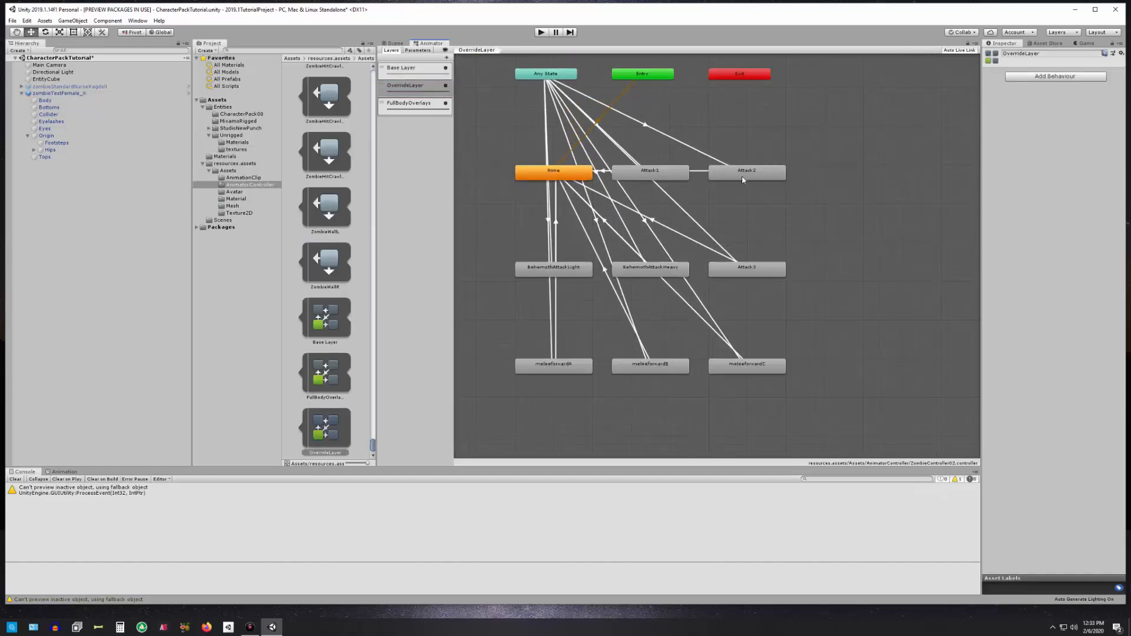
Inspect the Attack2 and Attack1 states, move Attack1 lower, and check Any State transition conditions.
left_click(746, 170)
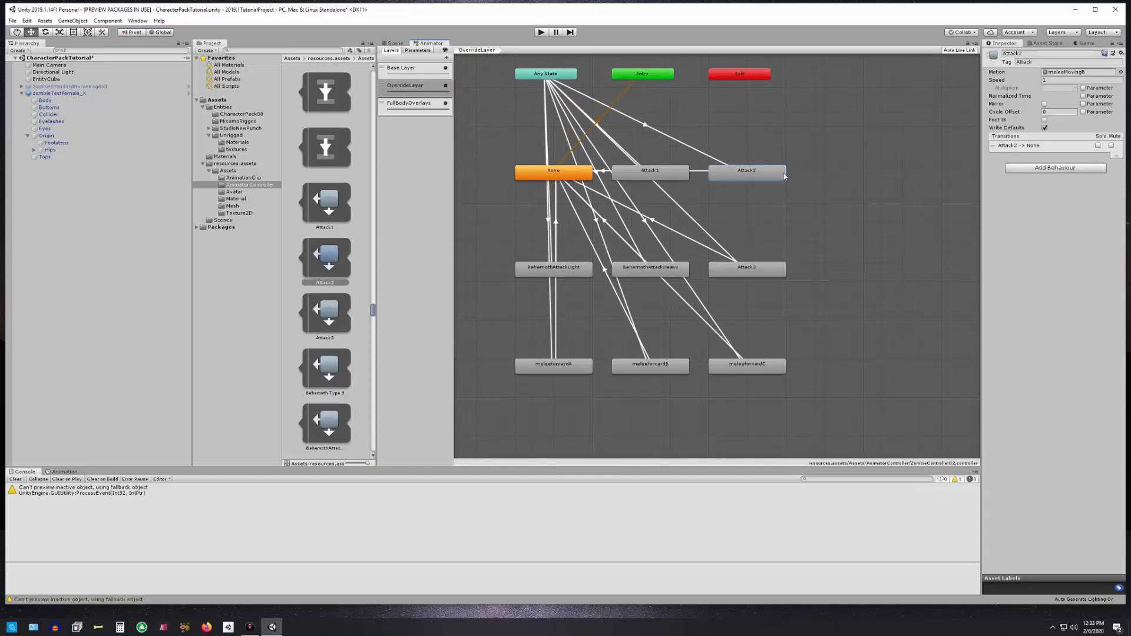
left_click(649, 170)
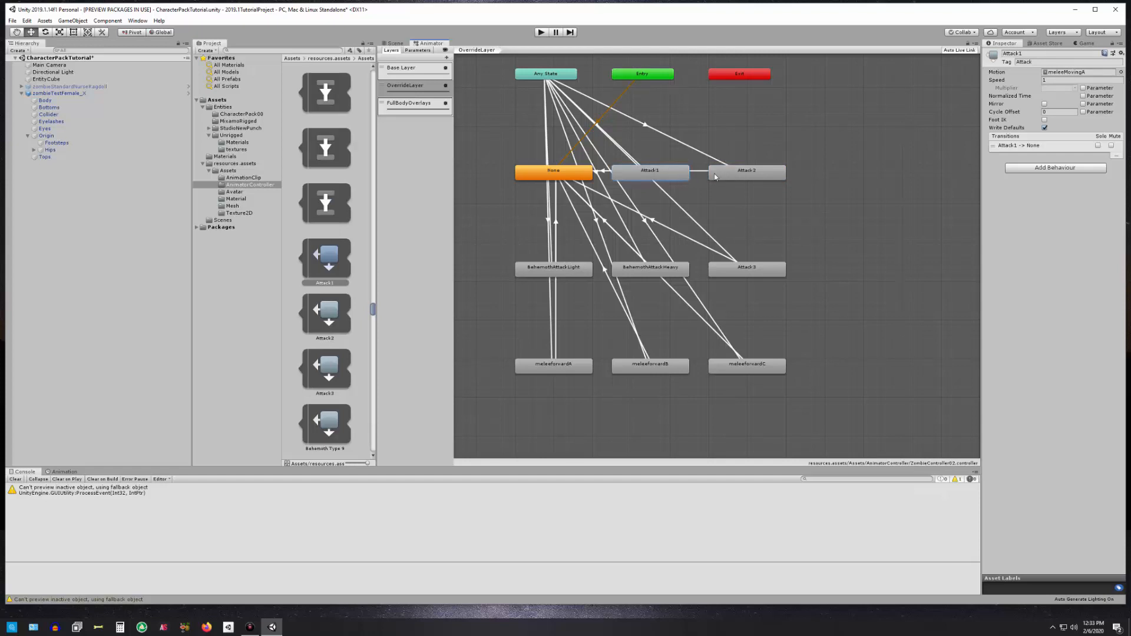
left_click(650, 170)
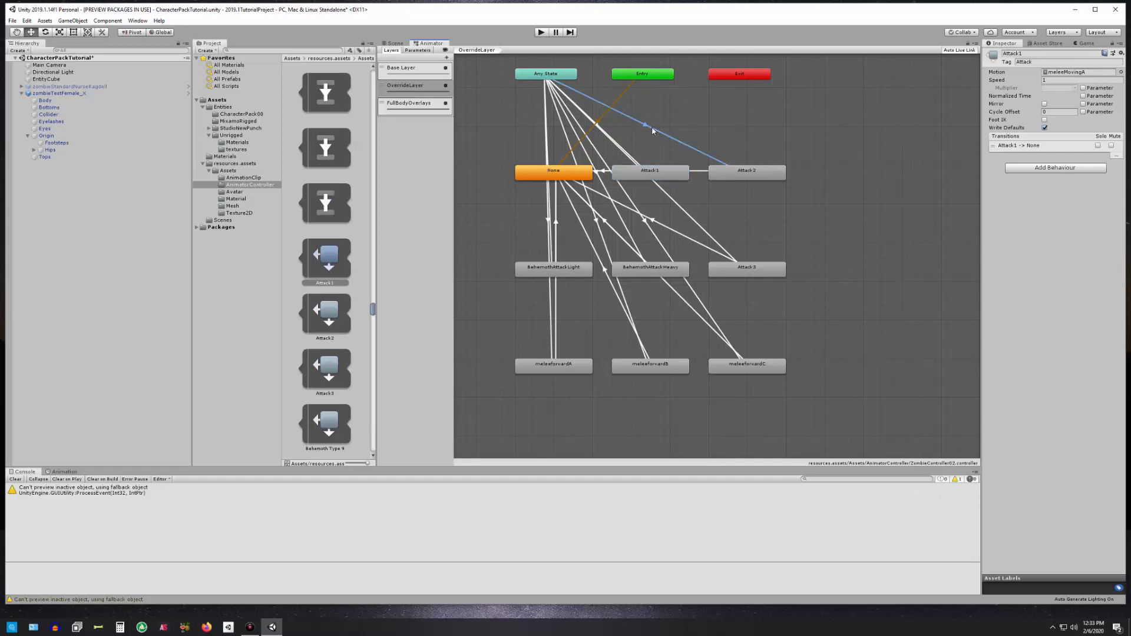
left_click_drag(649, 171, 664, 182)
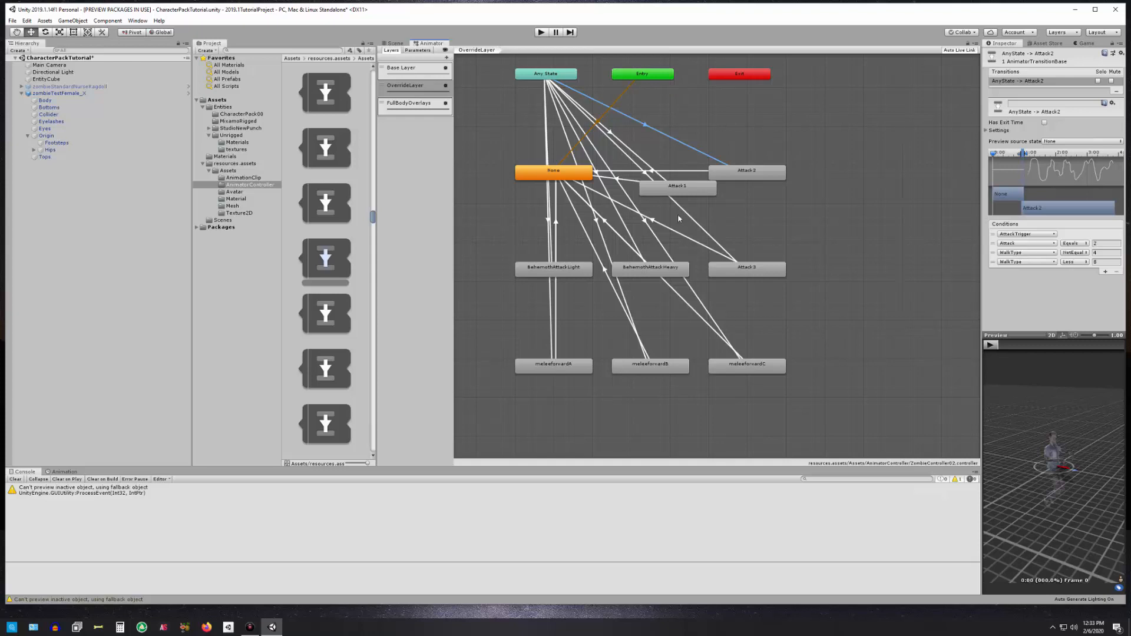
mouse_move(679, 296)
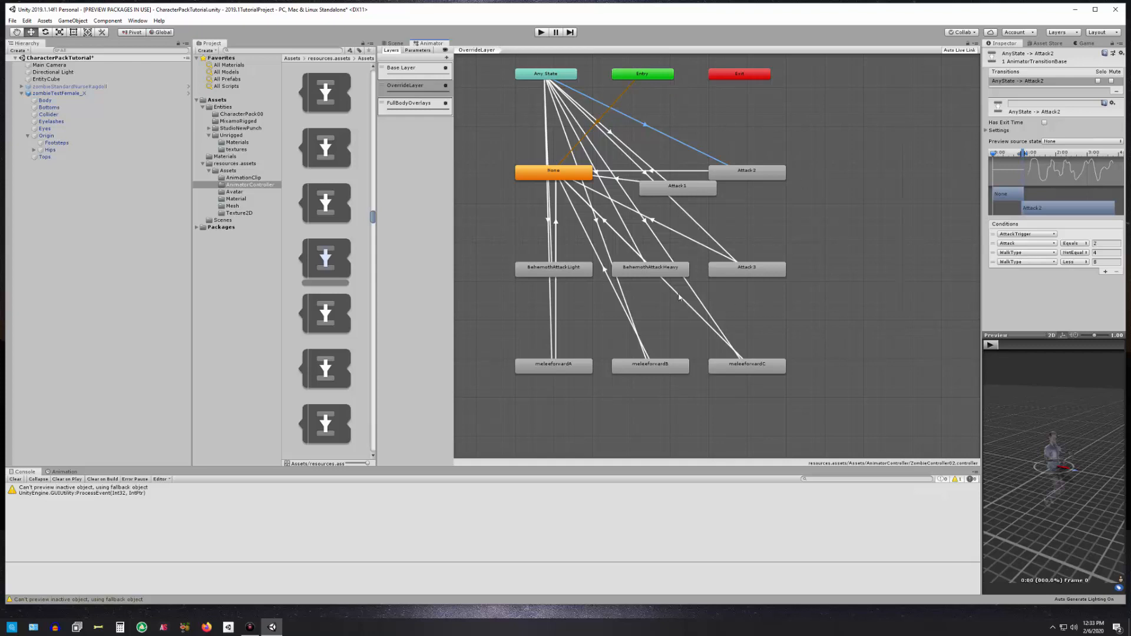
mouse_move(639, 218)
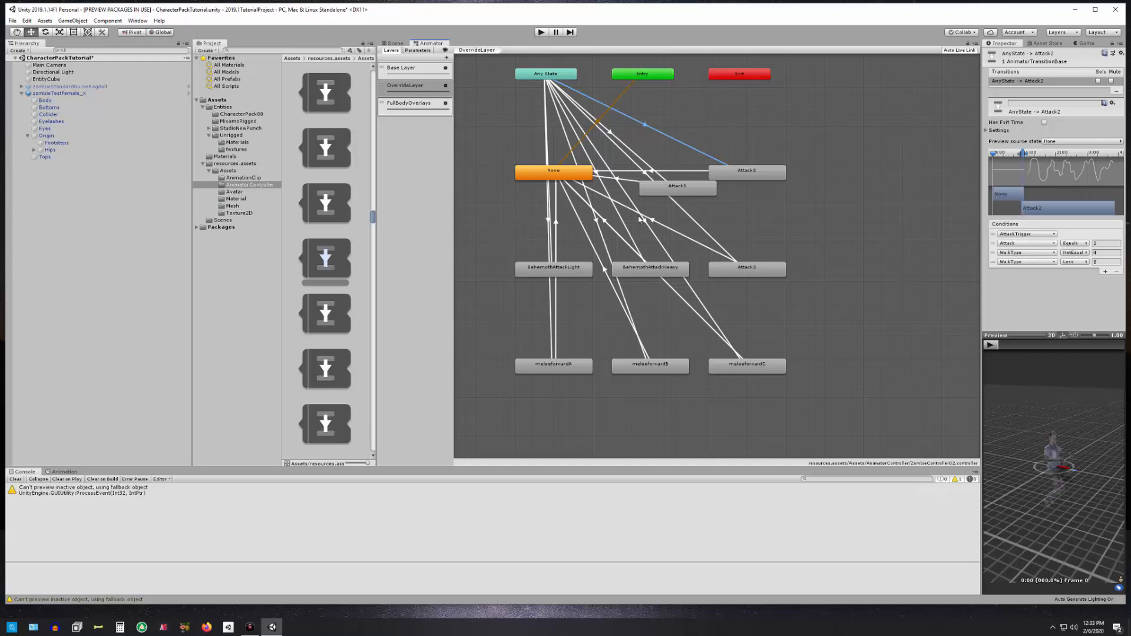
mouse_move(696, 195)
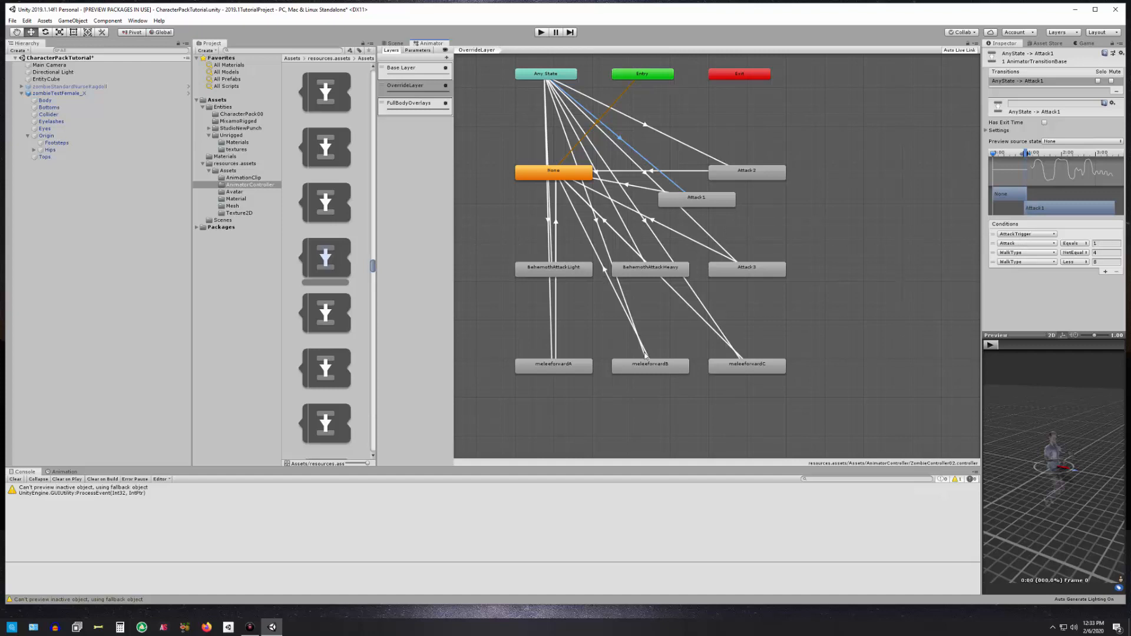
Review the Any State to BehemothAttackHeavy conditions, then view the FullBodyOverlays layer.
left_click(650, 267)
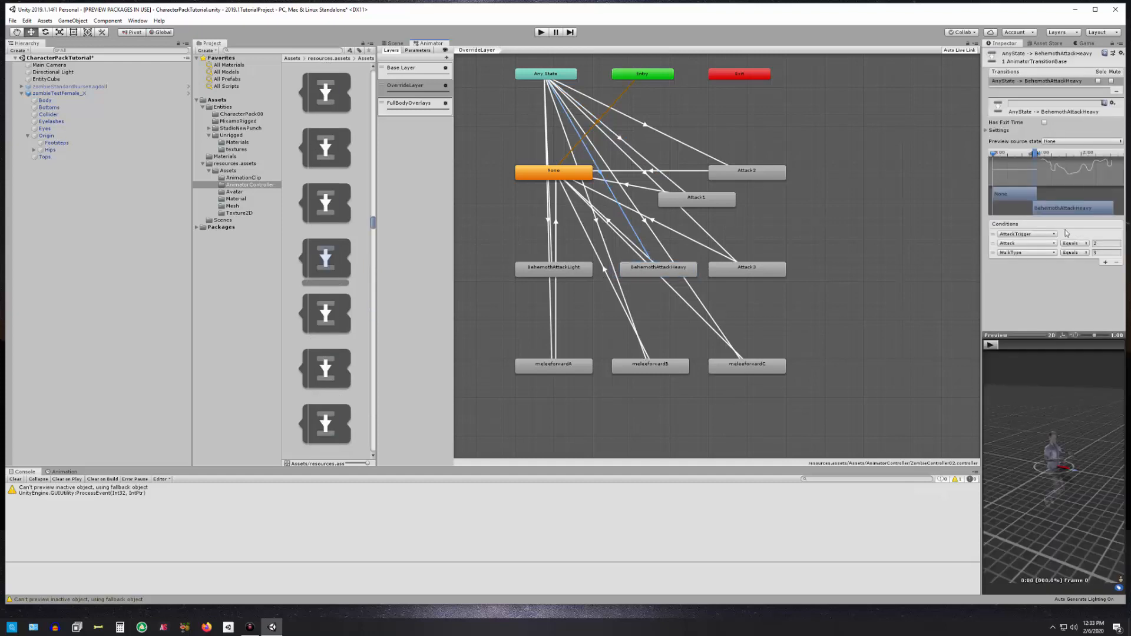
left_click(1095, 243)
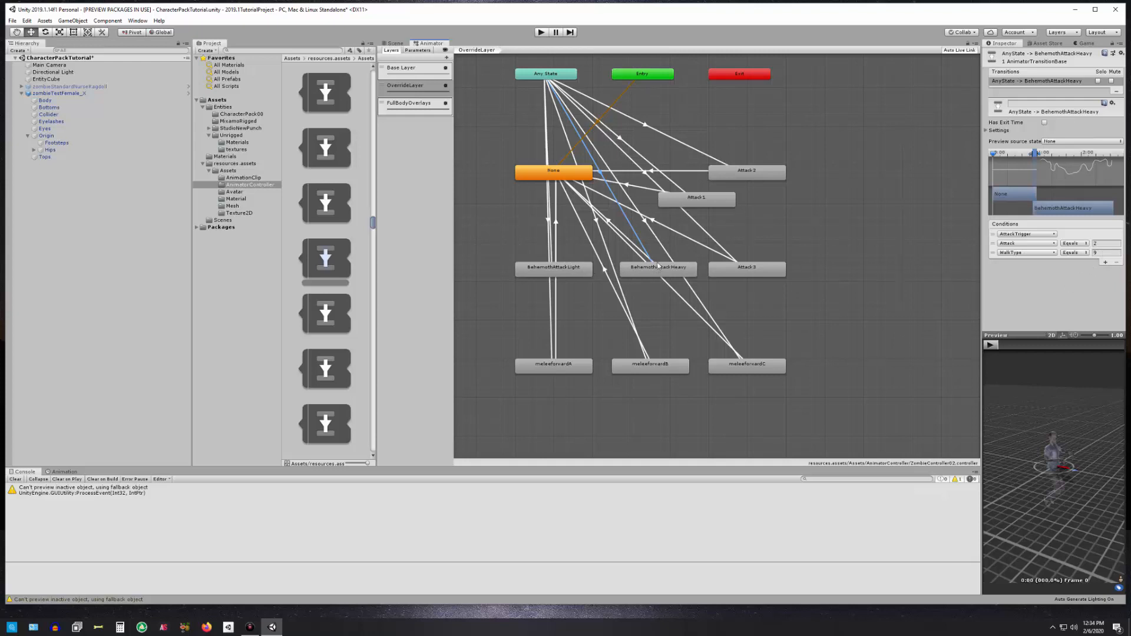
left_click(409, 103)
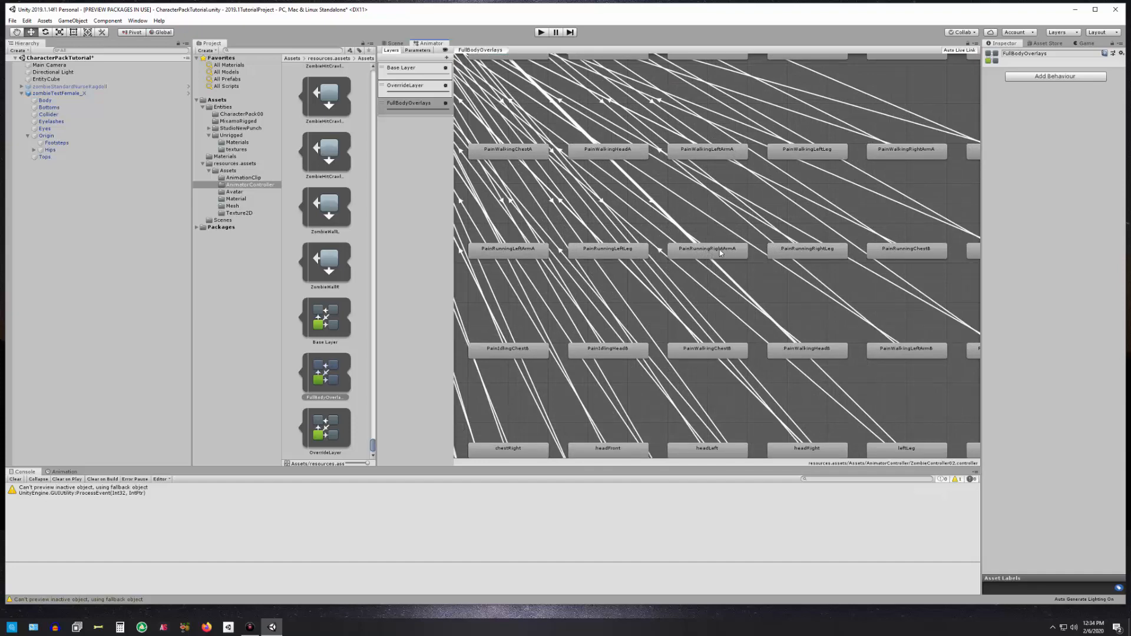
mouse_move(655, 280)
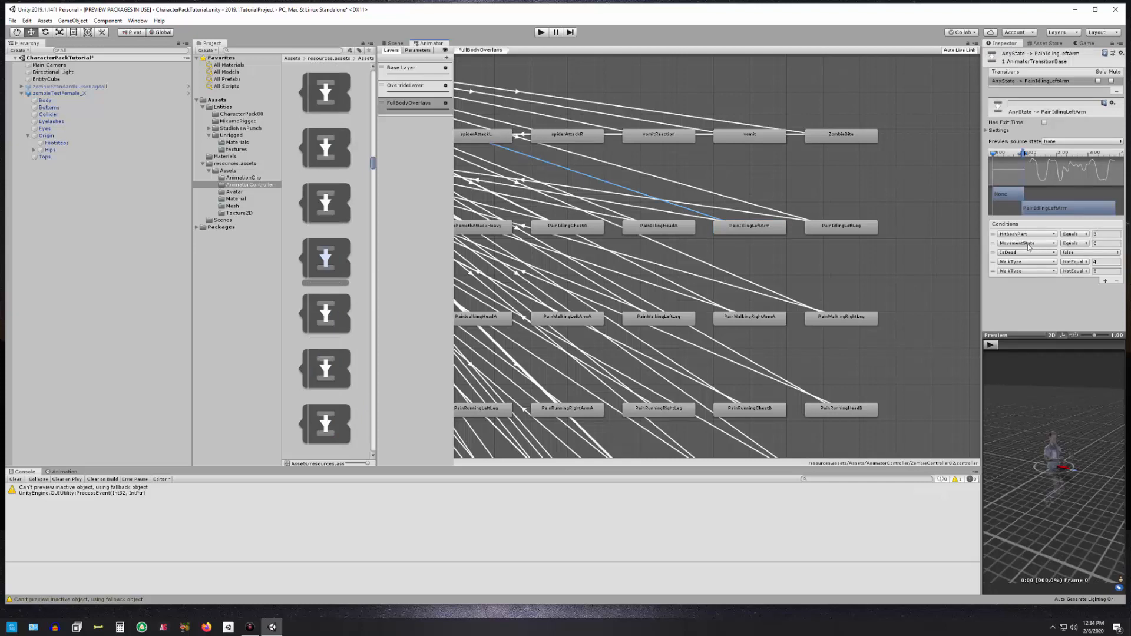
mouse_move(1050, 246)
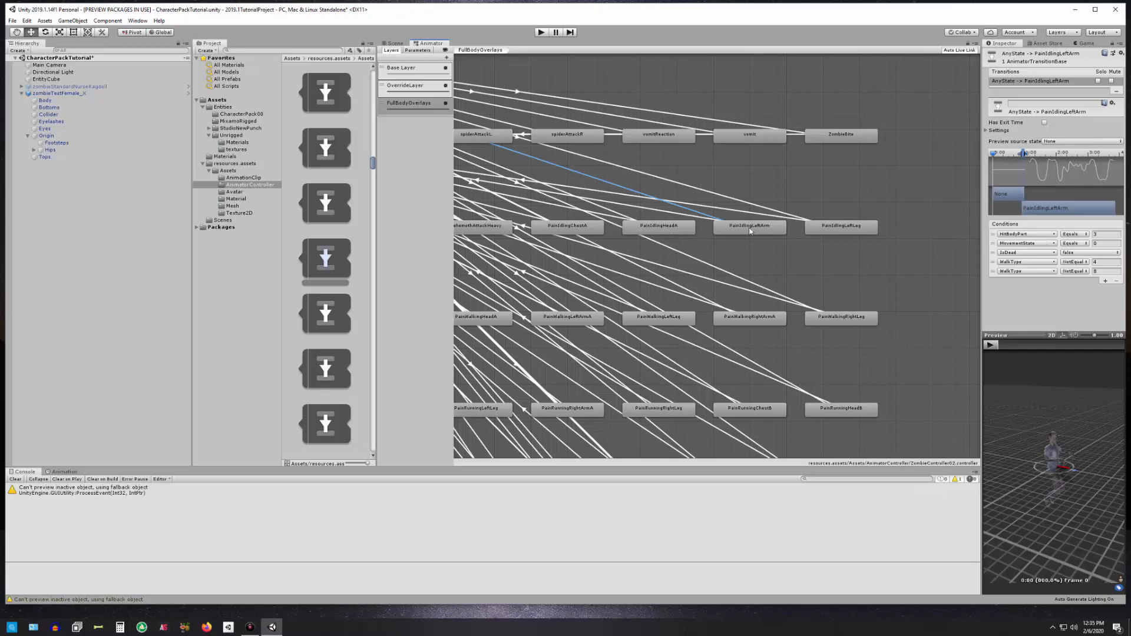
mouse_move(1025, 255)
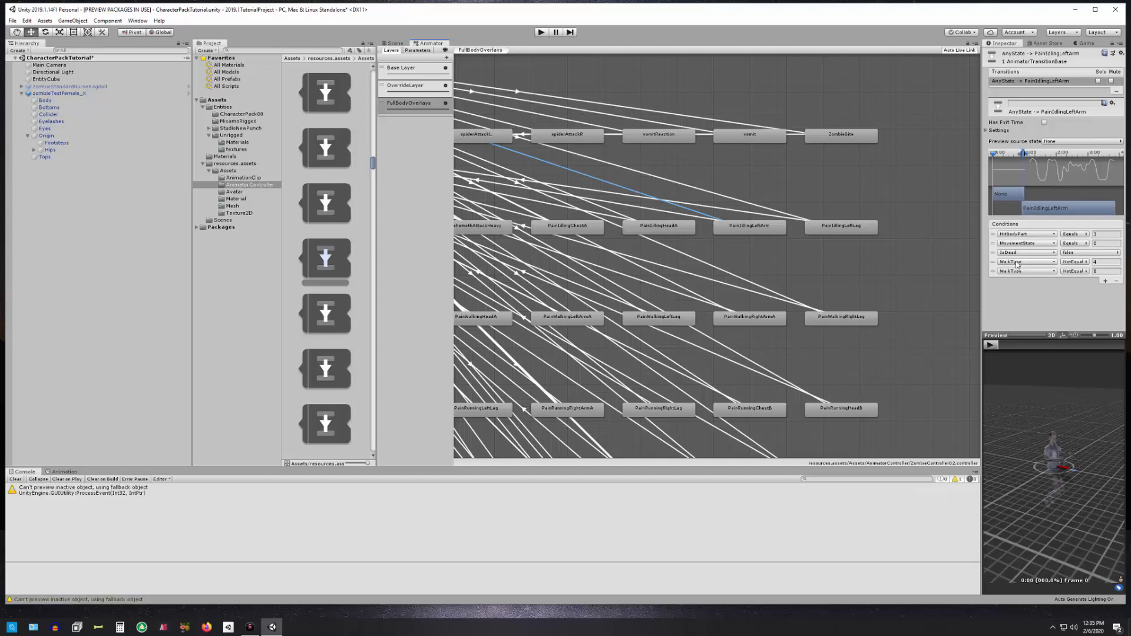
mouse_move(1017, 267)
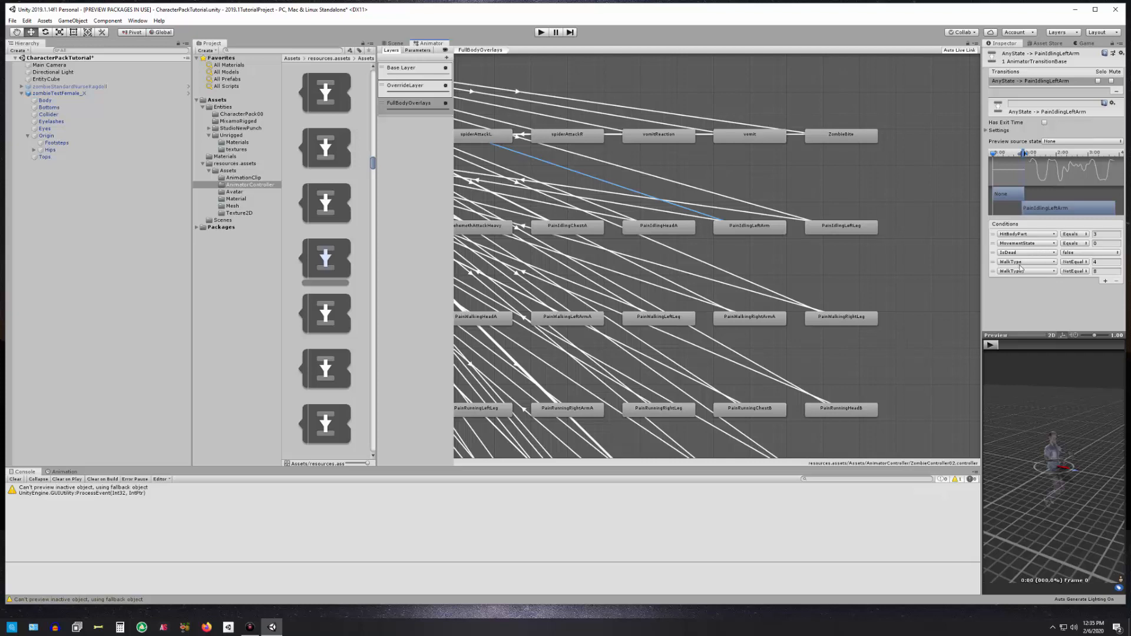
Return the Animator from FullBodyOverlays to the Base Layer state graph.
left_click(1095, 270)
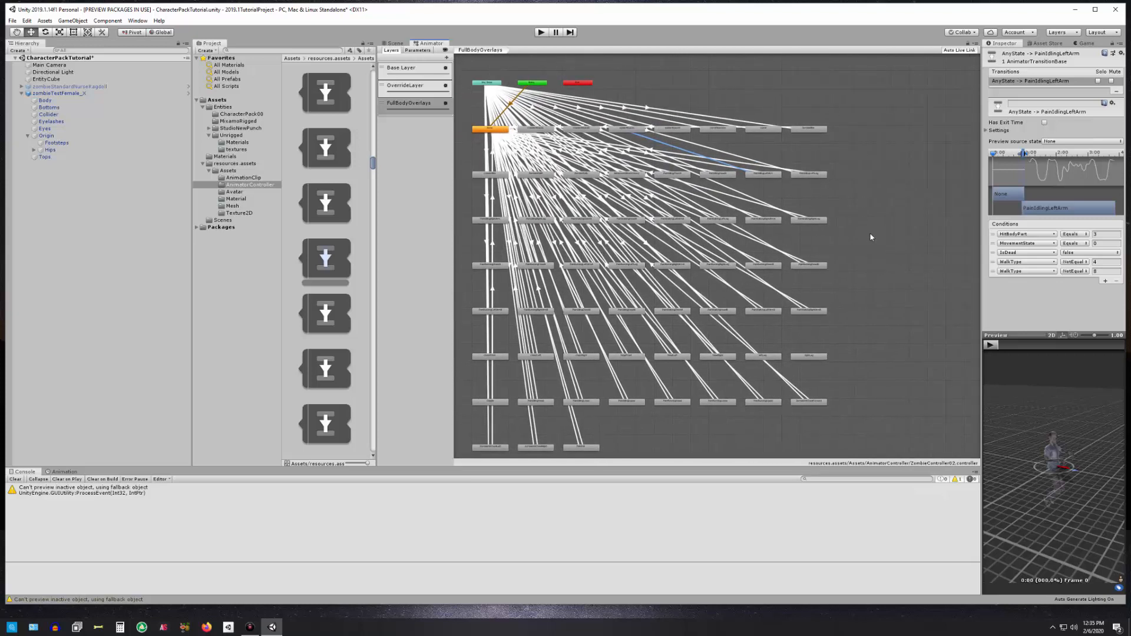
scroll("down", 3)
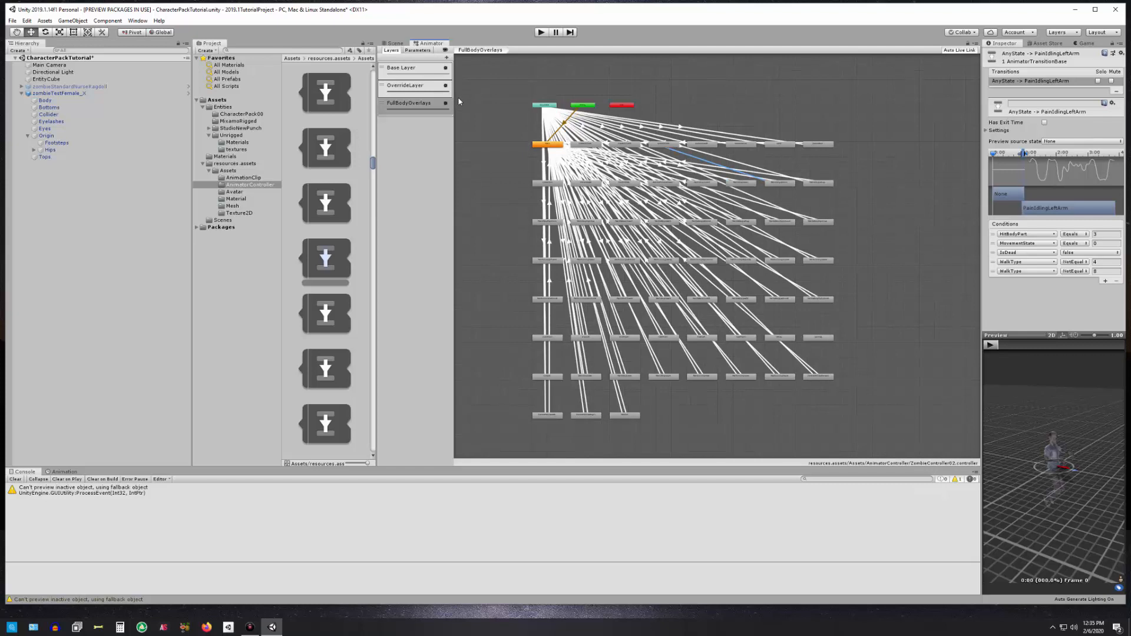
mouse_move(458, 99)
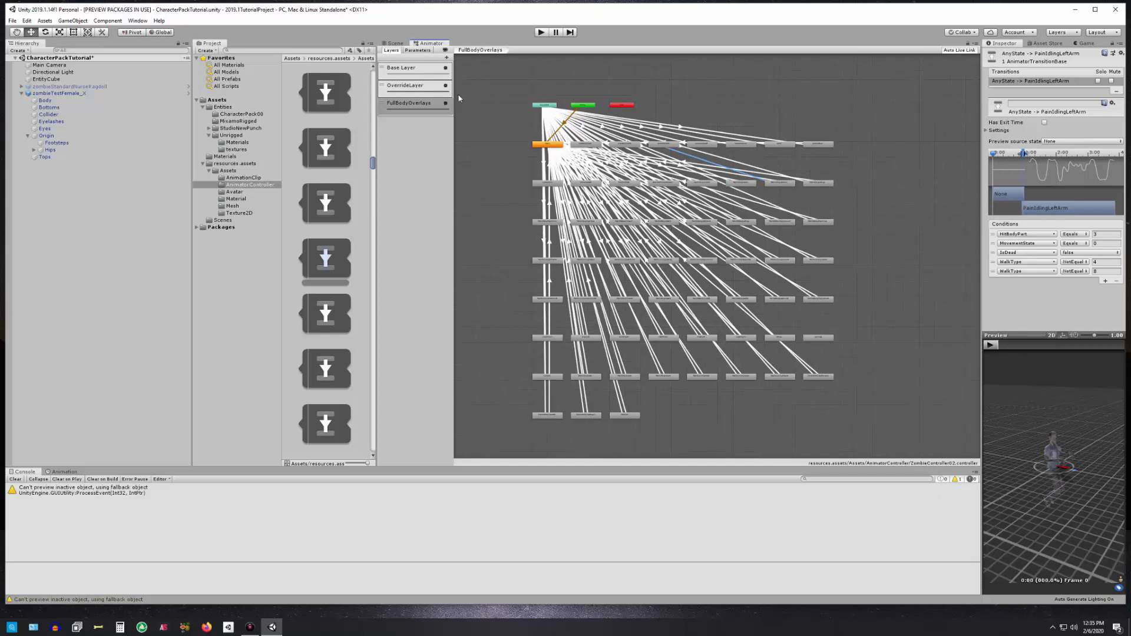
left_click(402, 67)
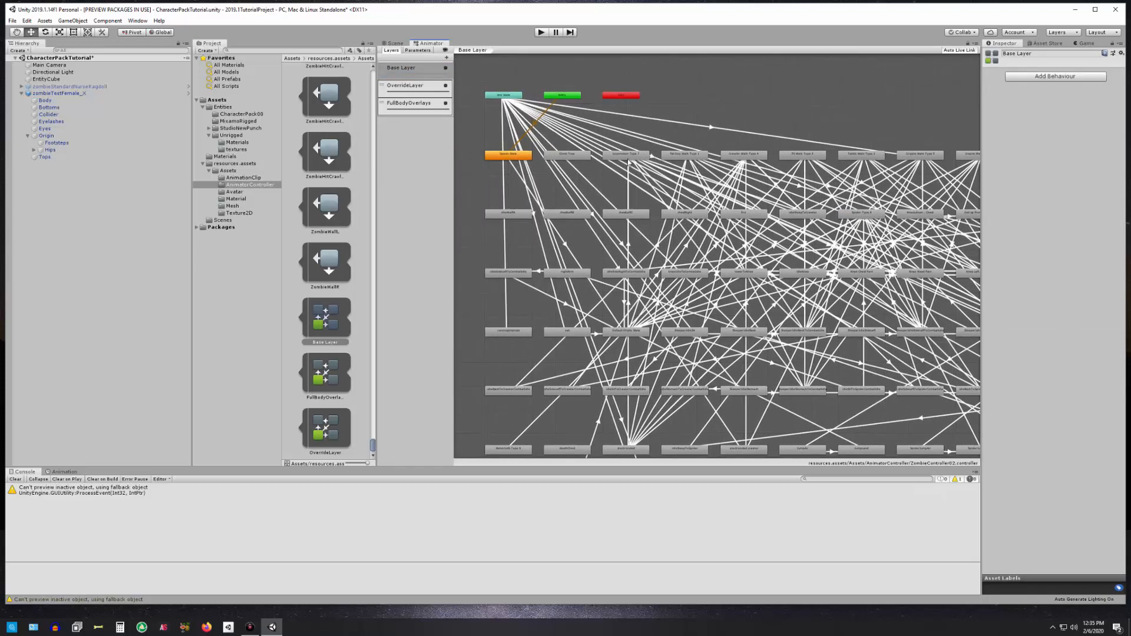
Select the Locomotion Type 7 state to see its BlendTree motion in the Inspector.
left_click(626, 155)
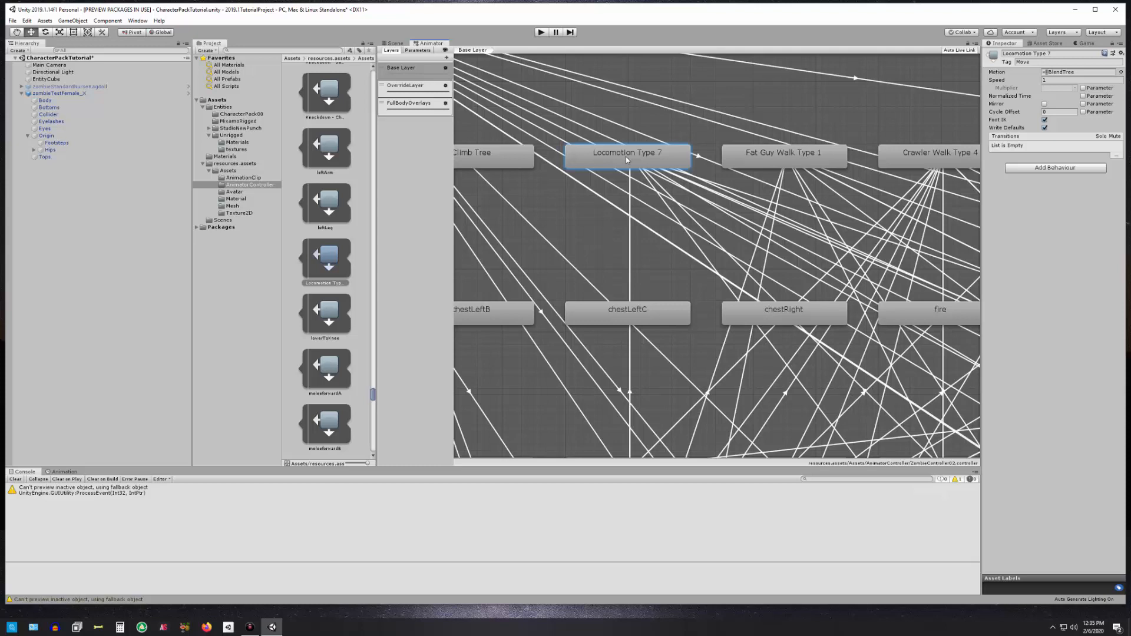
mouse_move(788, 166)
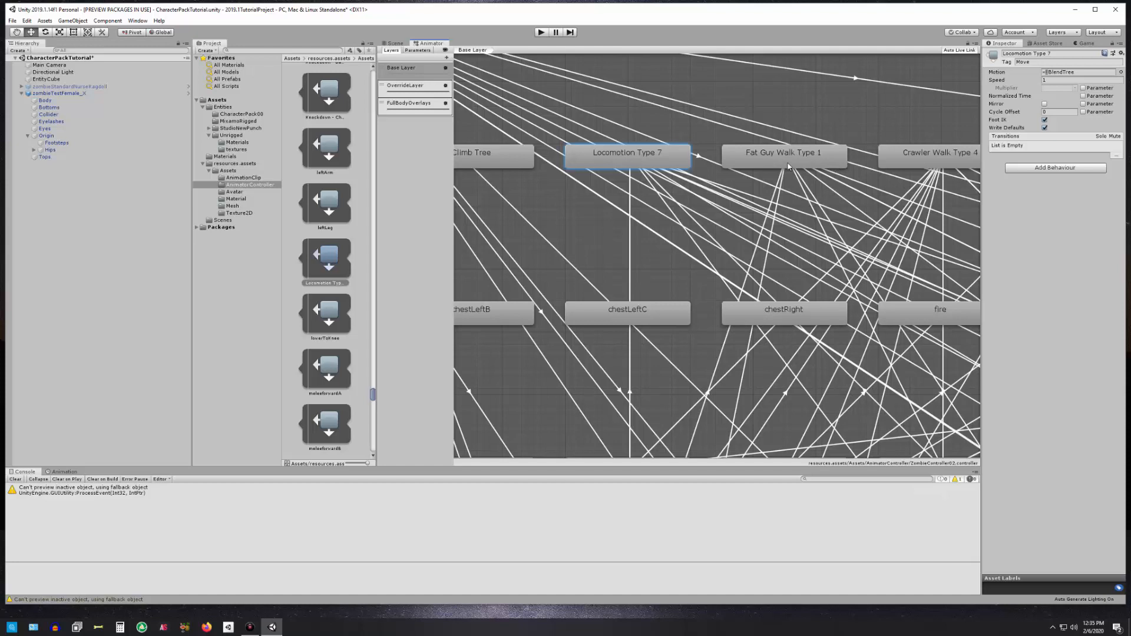
mouse_move(789, 160)
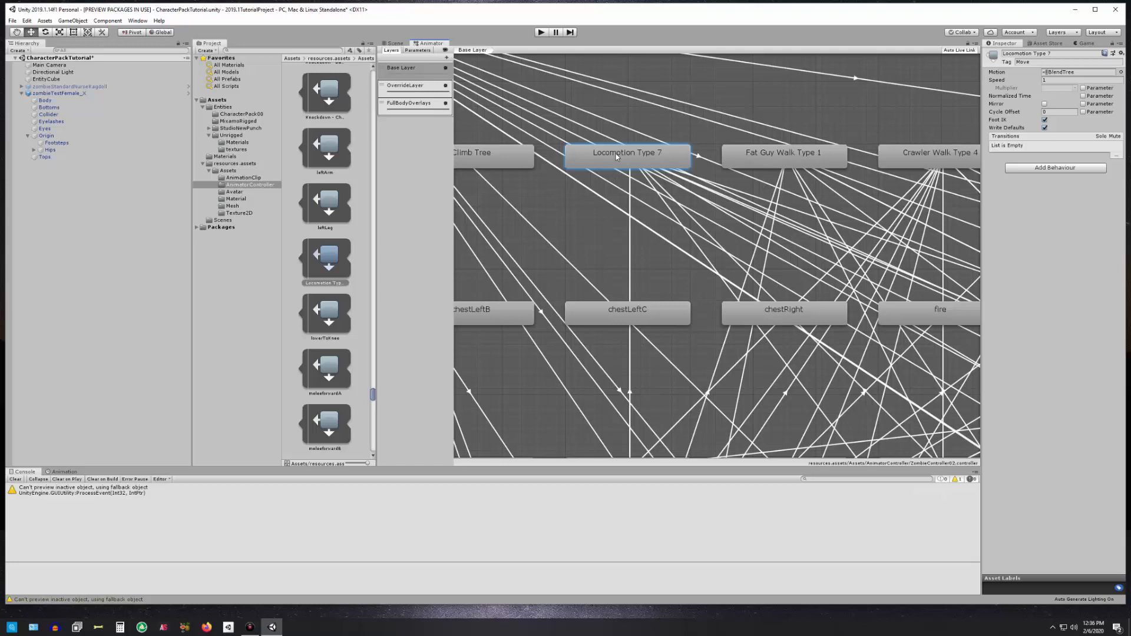
mouse_move(627, 161)
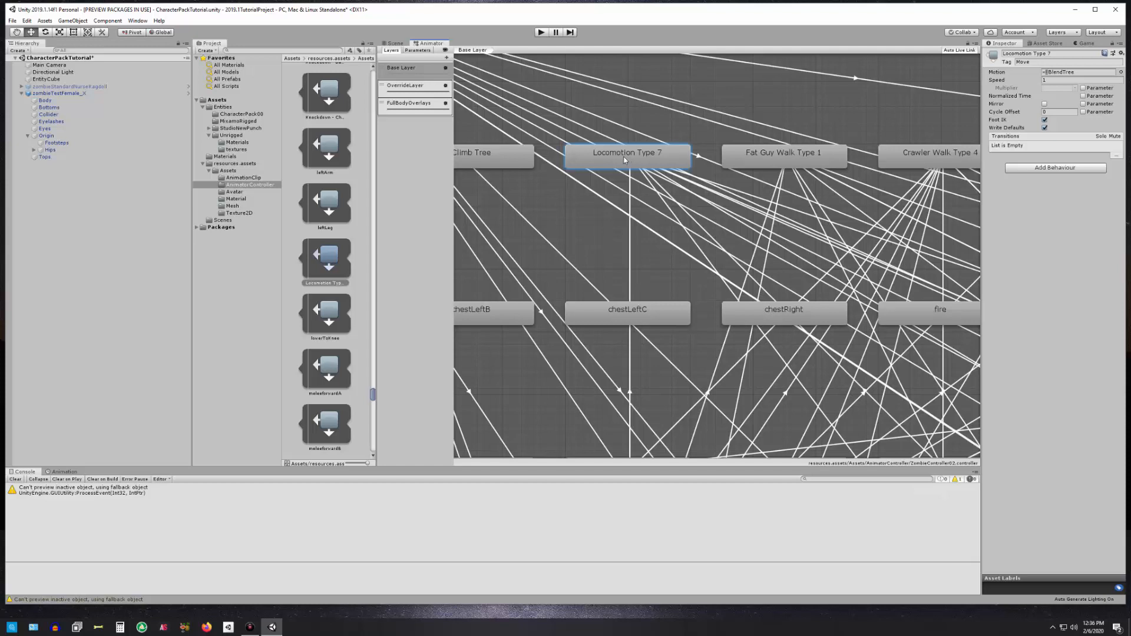
double_click(626, 152)
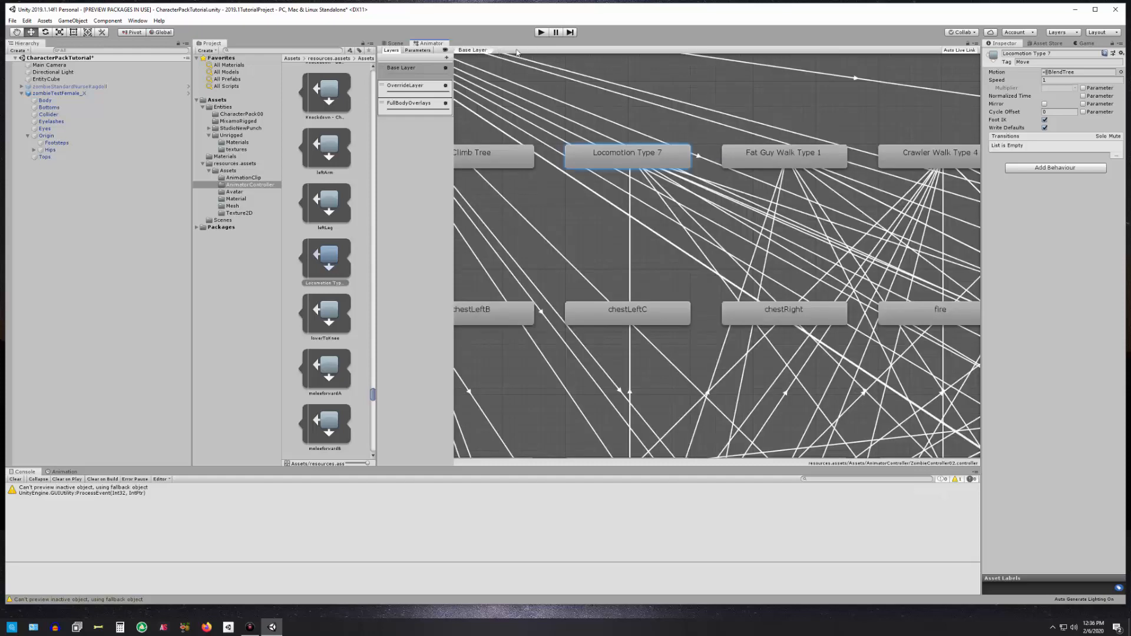
Open the Locomotion Type 7 blend tree with idle_11, walkForwardA and runForwardA motions.
double_click(627, 154)
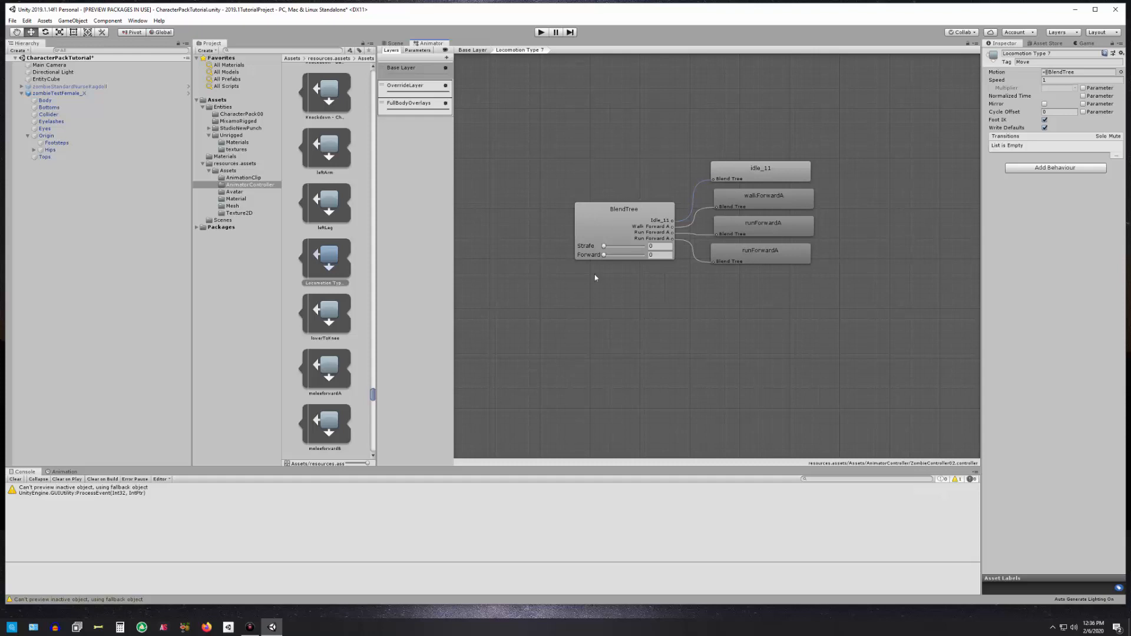
mouse_move(732, 190)
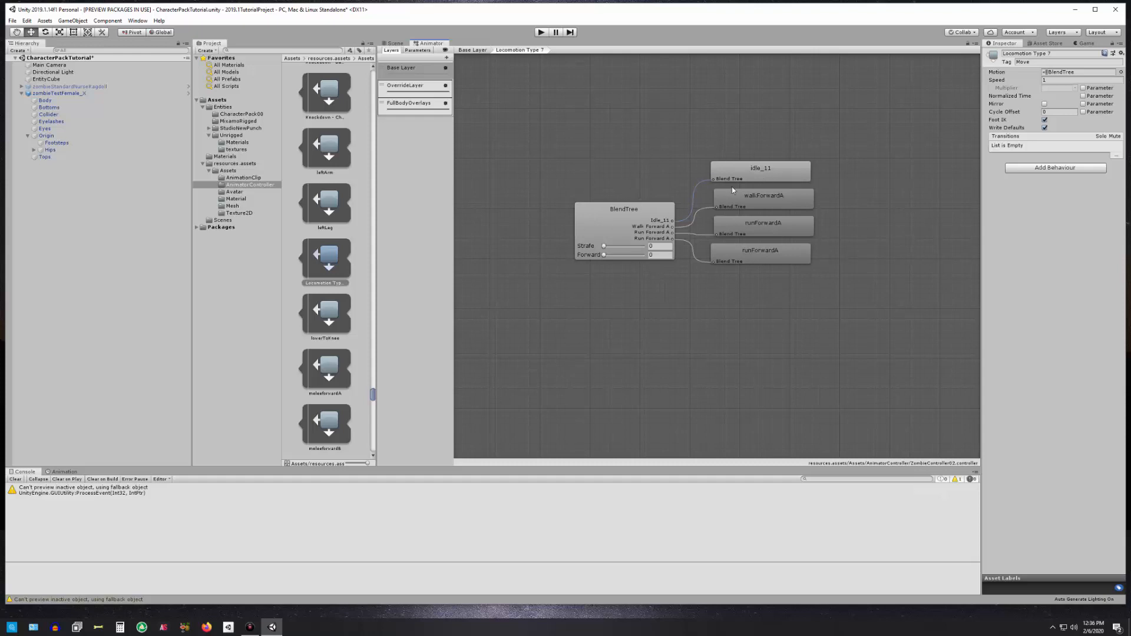
mouse_move(602, 161)
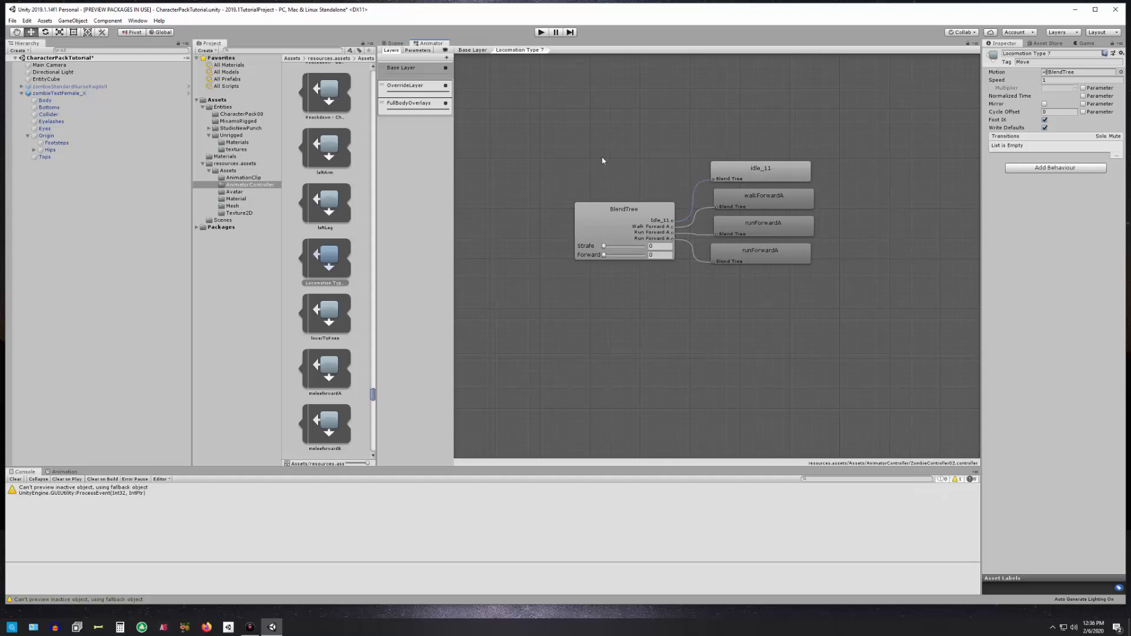
mouse_move(596, 158)
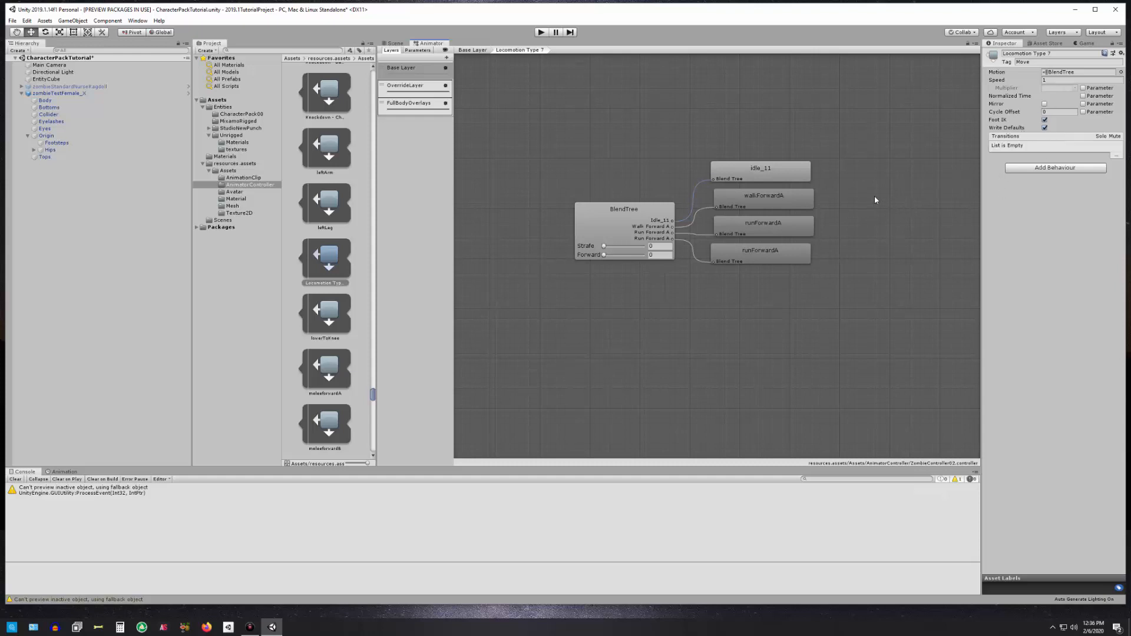
Select the BlendTree node to view its Strafe/Forward parameters, motions and zombie preview.
left_click(623, 224)
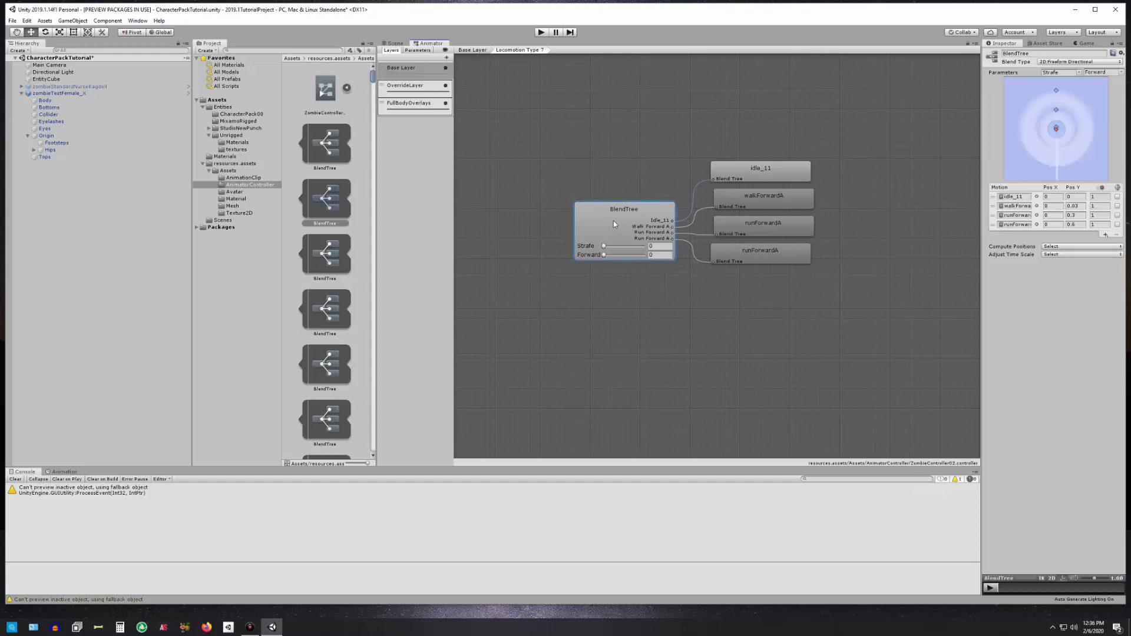
left_click(59, 94)
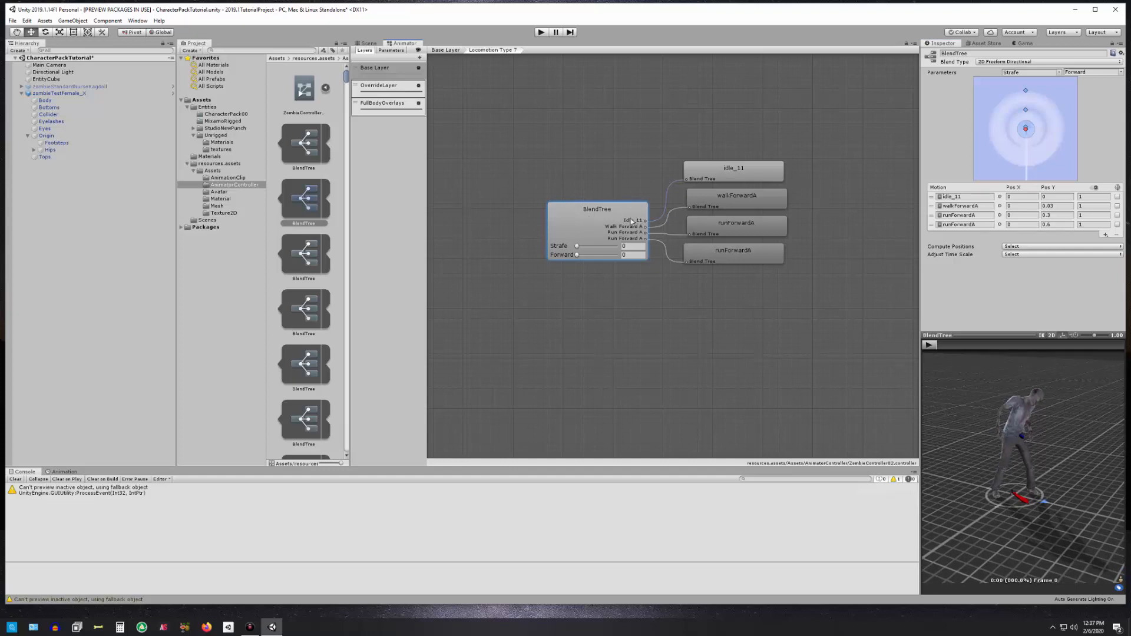
mouse_move(599, 225)
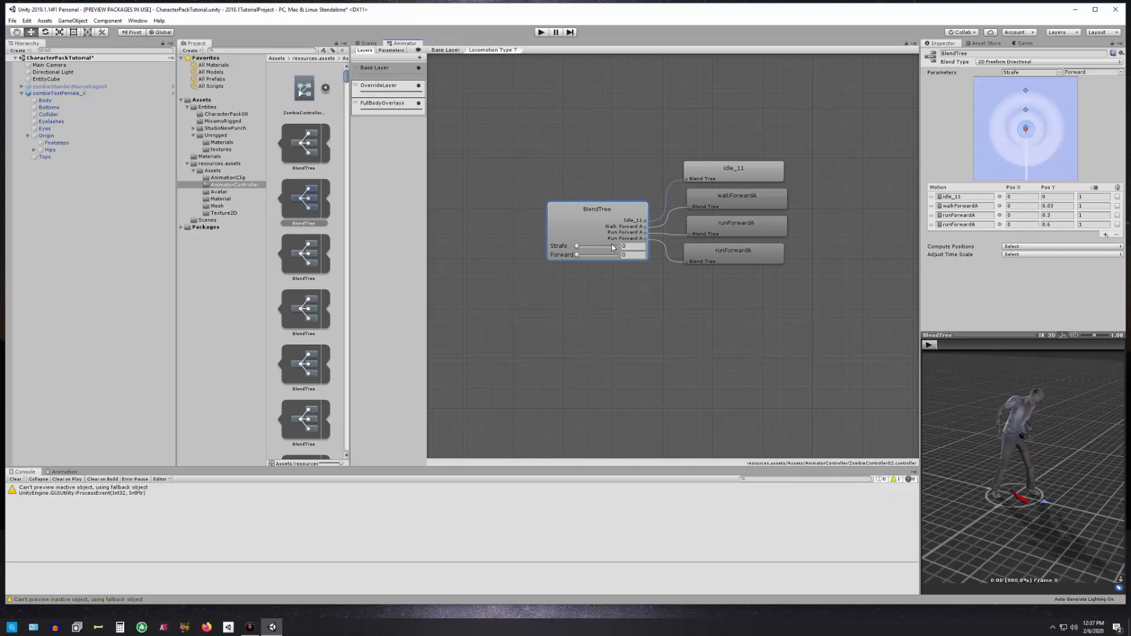
left_click_drag(577, 246, 595, 247)
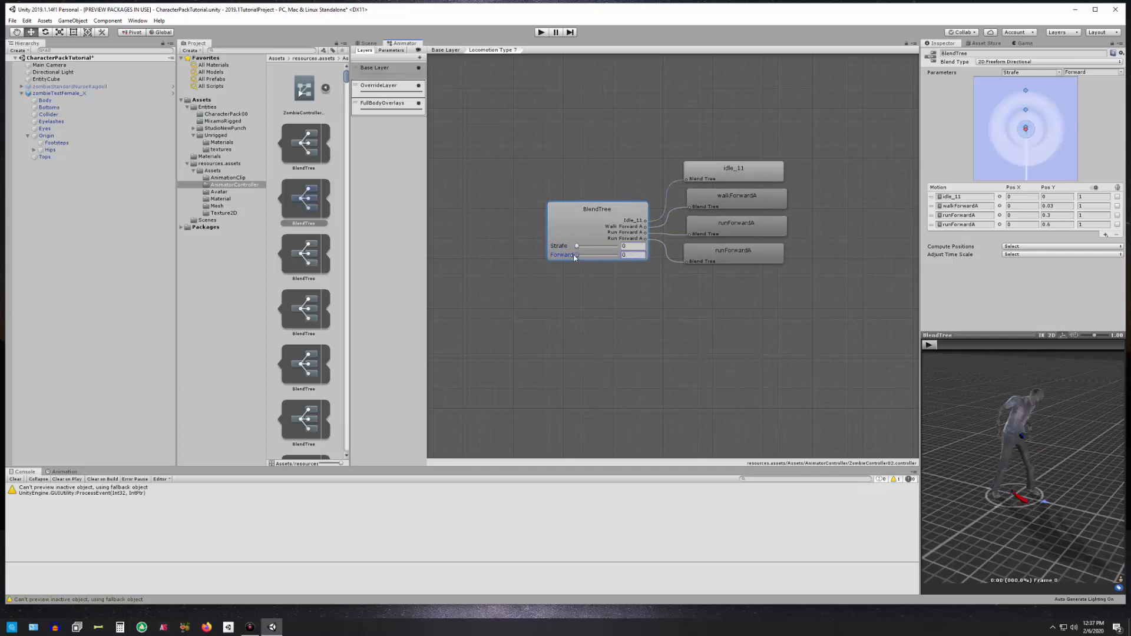
mouse_move(605, 296)
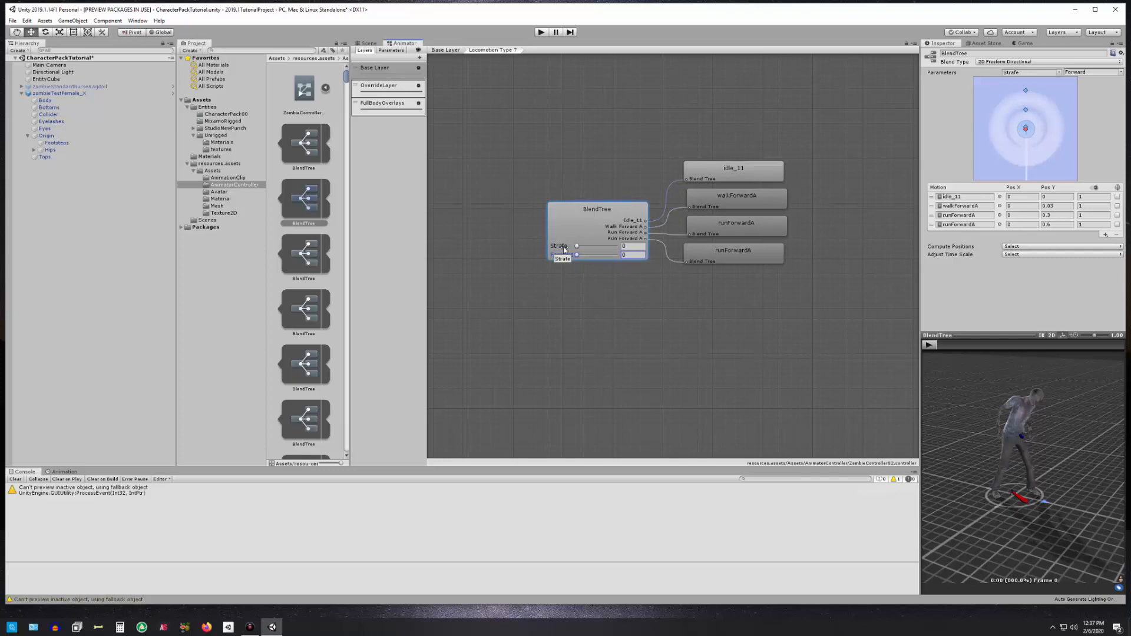
left_click(562, 254)
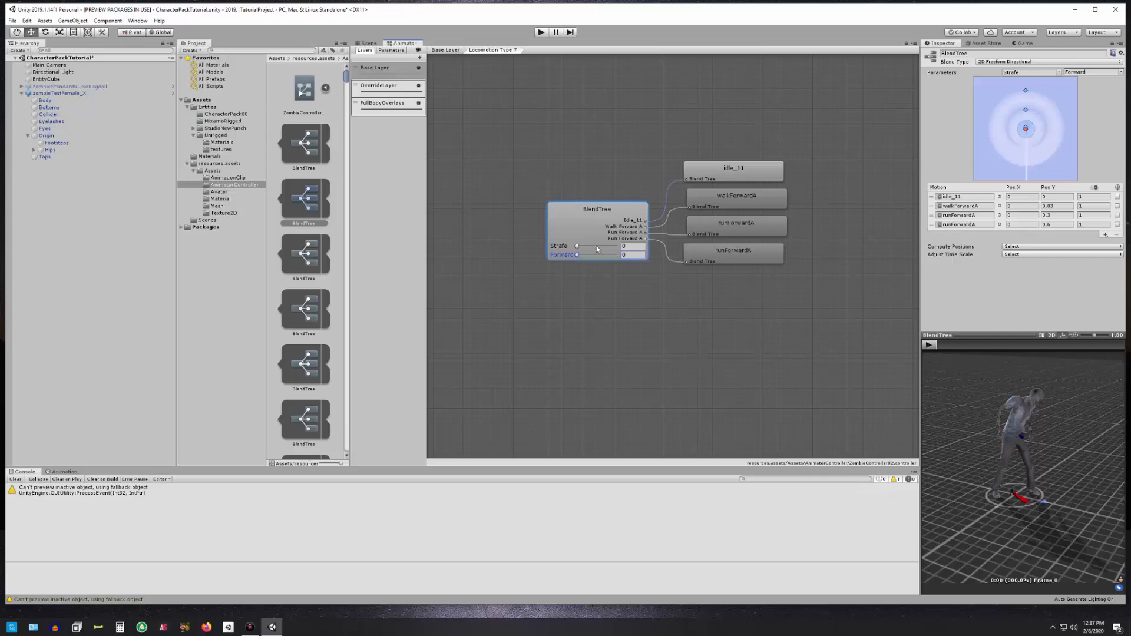
mouse_move(582, 331)
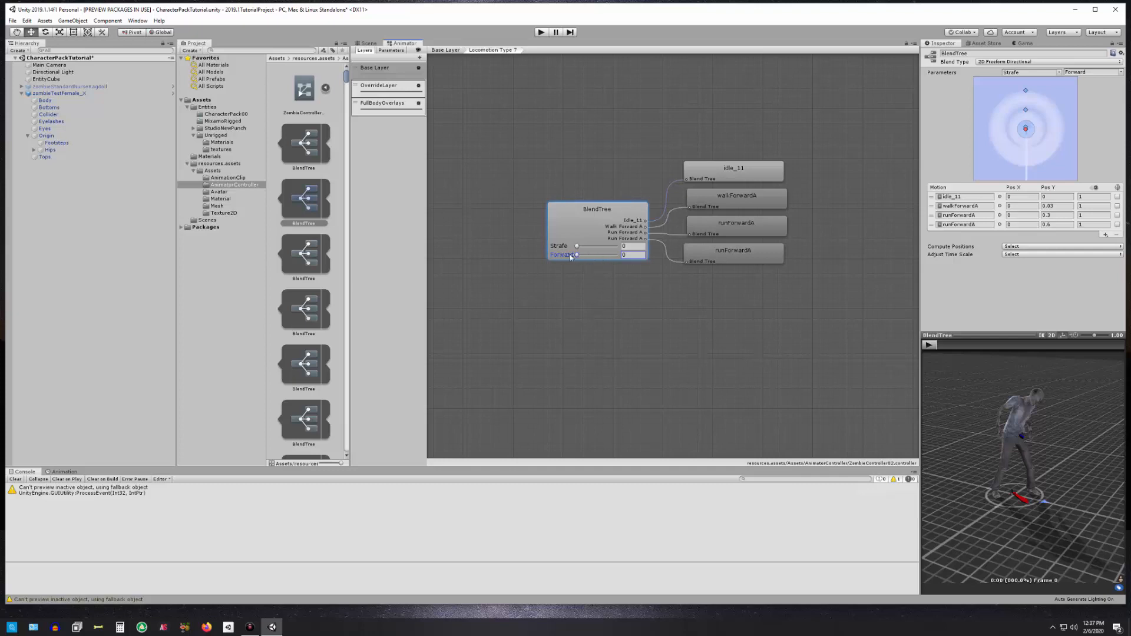
mouse_move(577, 308)
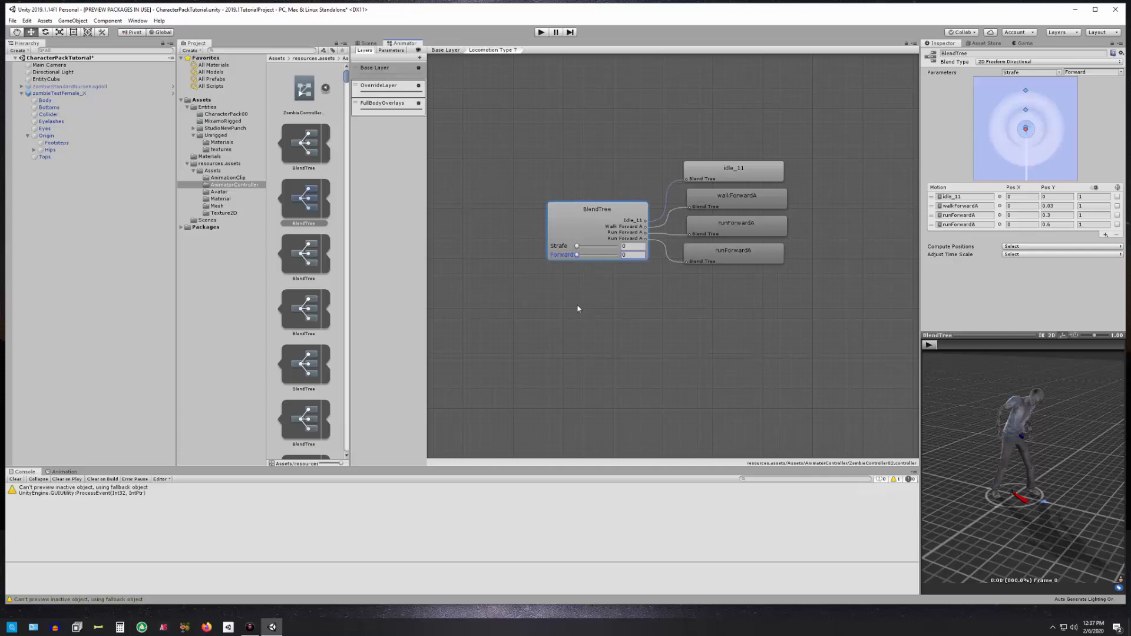
mouse_move(1032, 150)
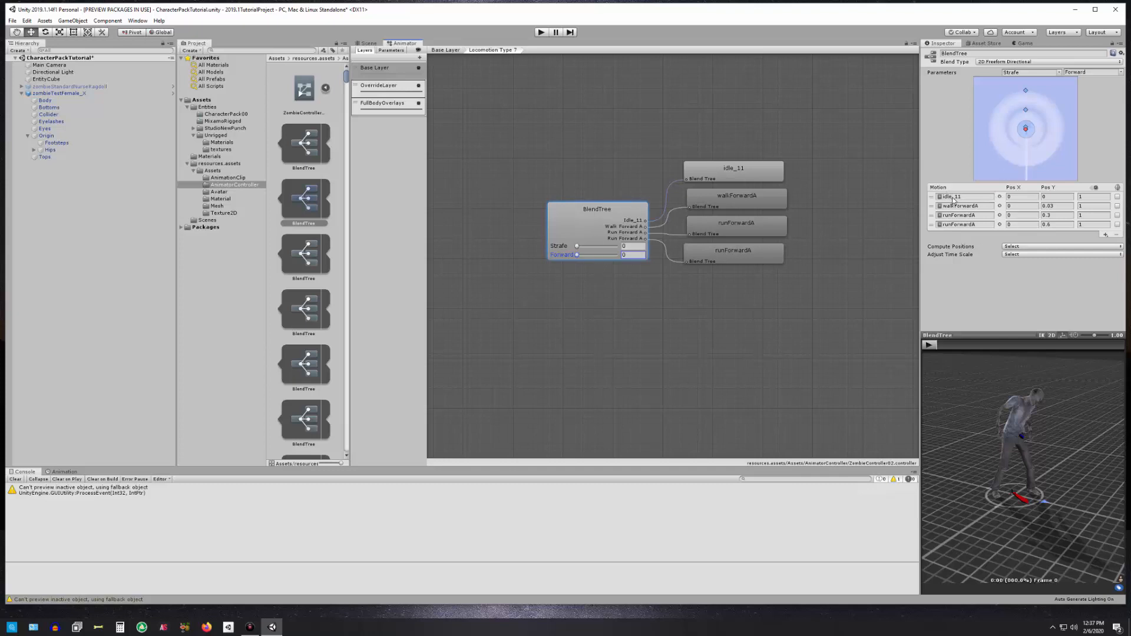
mouse_move(742, 202)
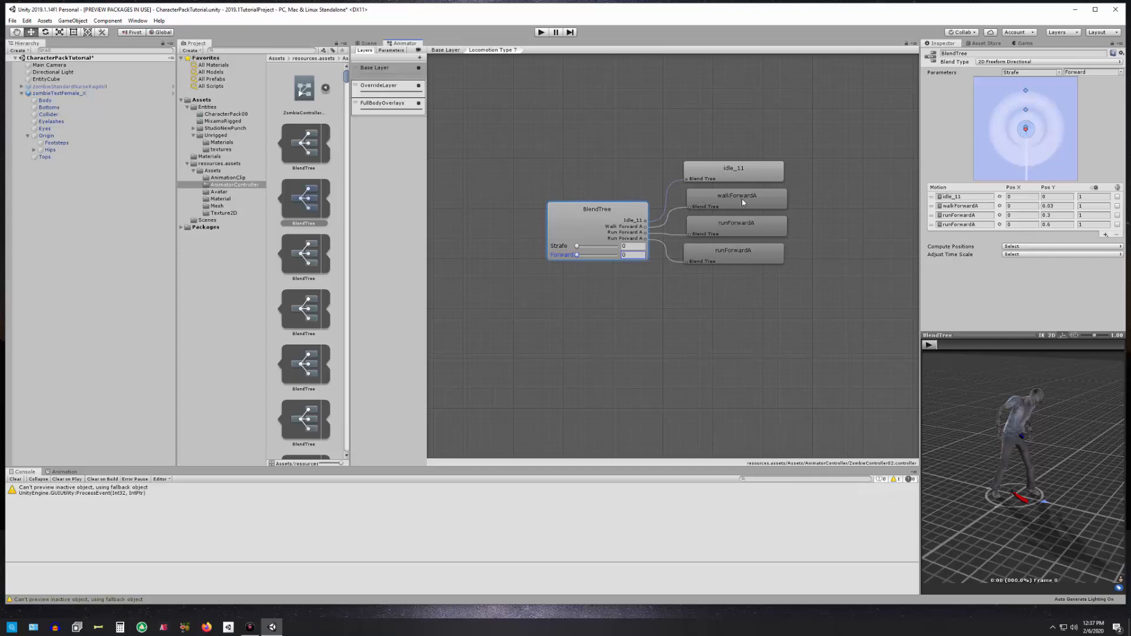
mouse_move(596, 225)
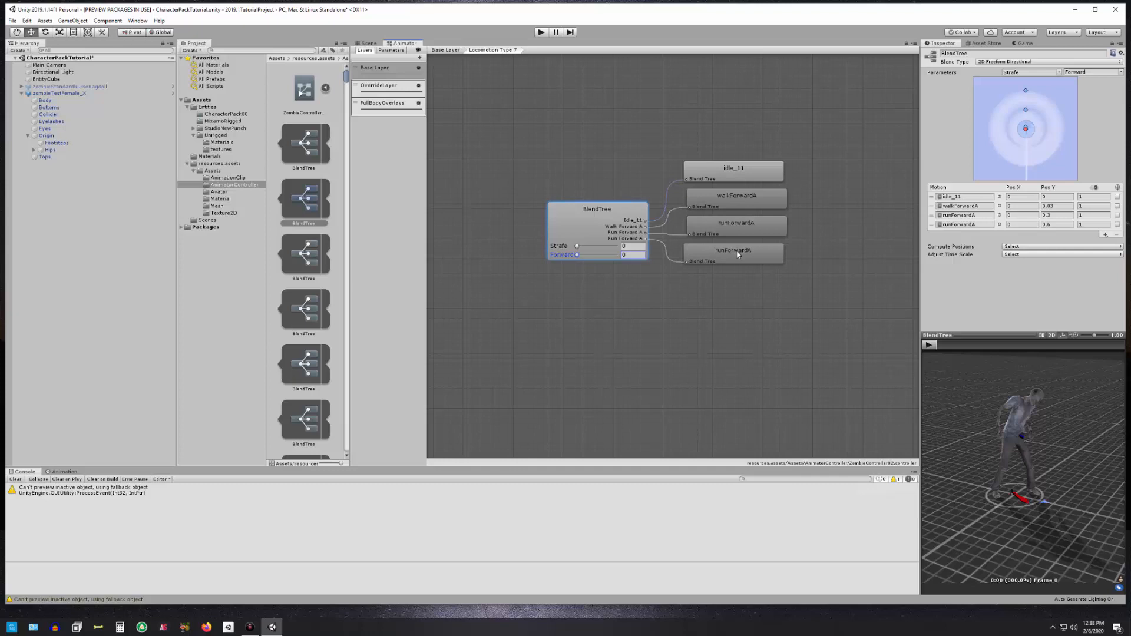
mouse_move(729, 270)
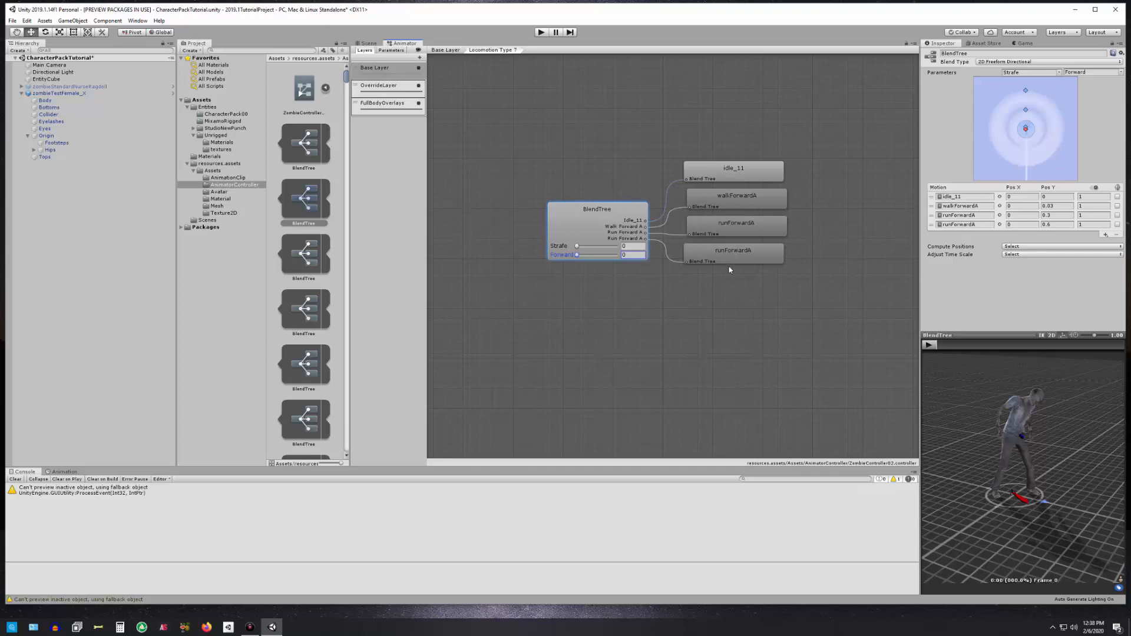
mouse_move(738, 205)
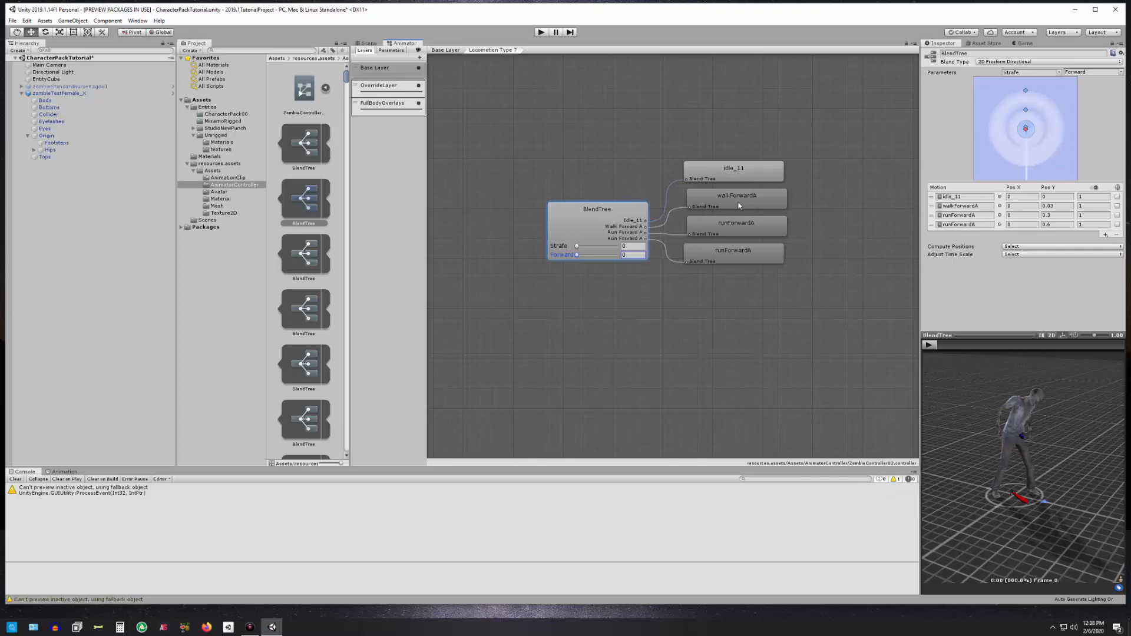
mouse_move(737, 263)
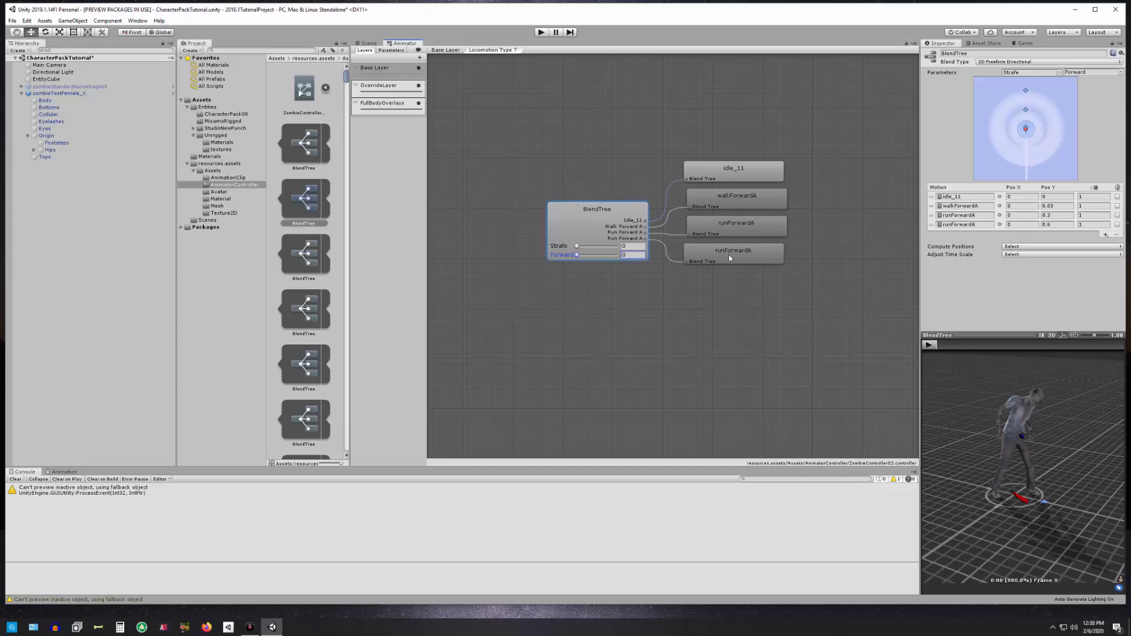
mouse_move(726, 260)
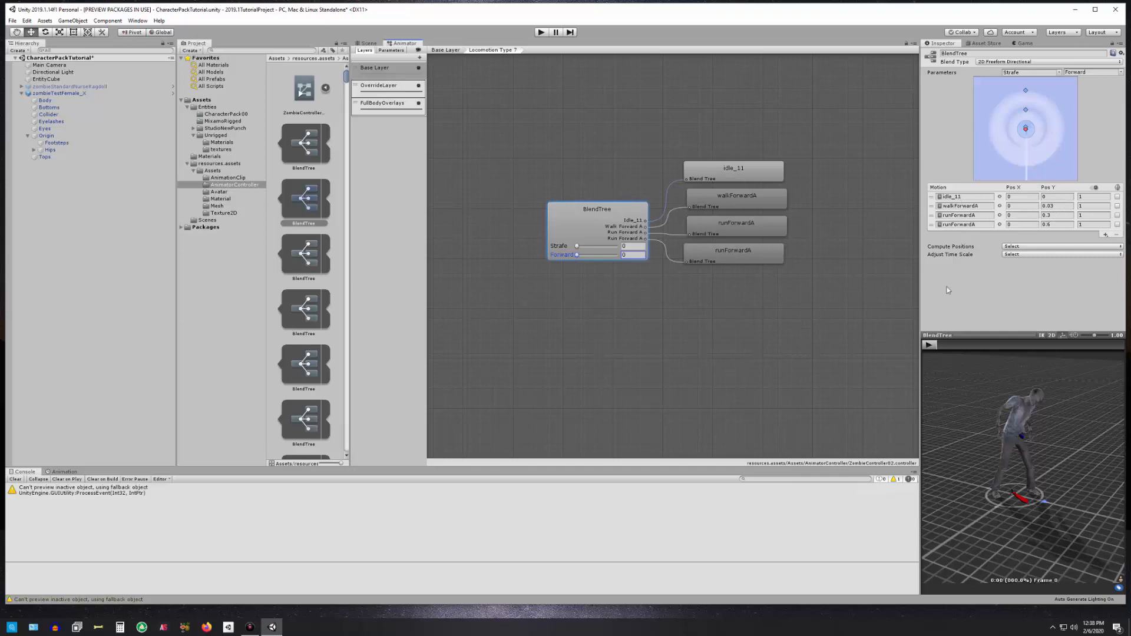
Set Forward to 0, then preview the zombie at low, running, 0.3, idle and 0.5 Forward values.
left_click(930, 344)
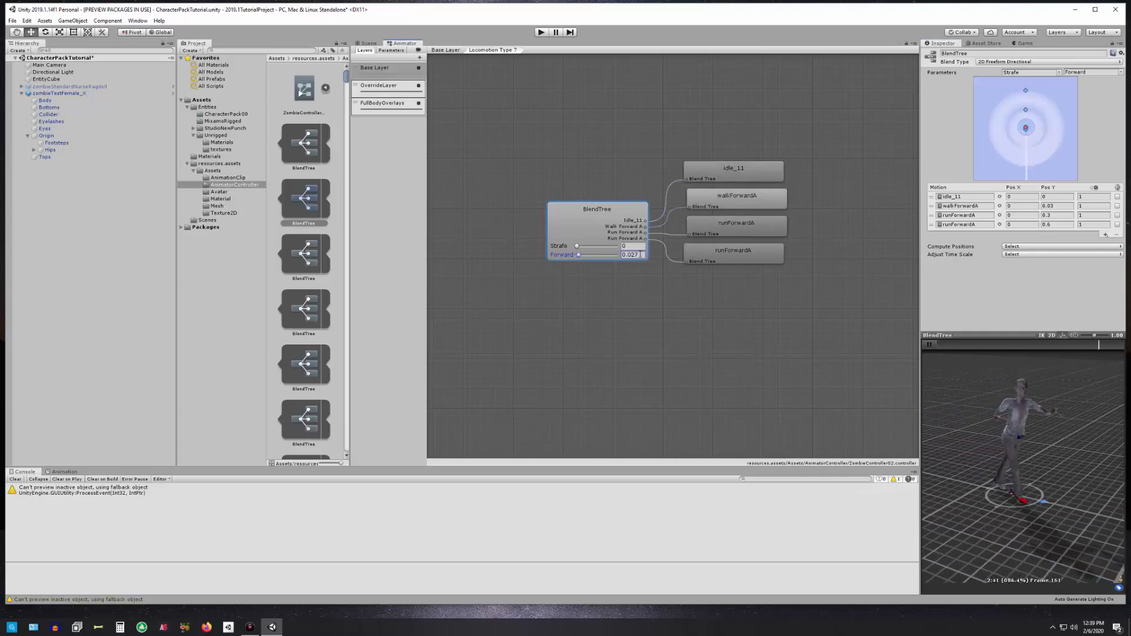
type("0.6")
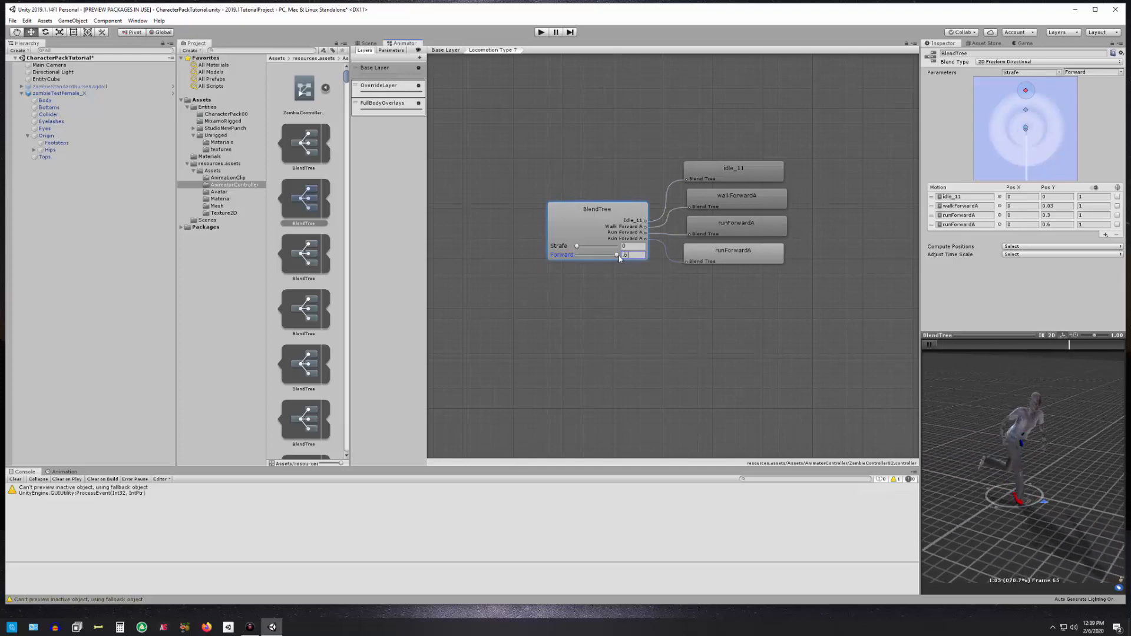
left_click_drag(617, 254, 606, 254)
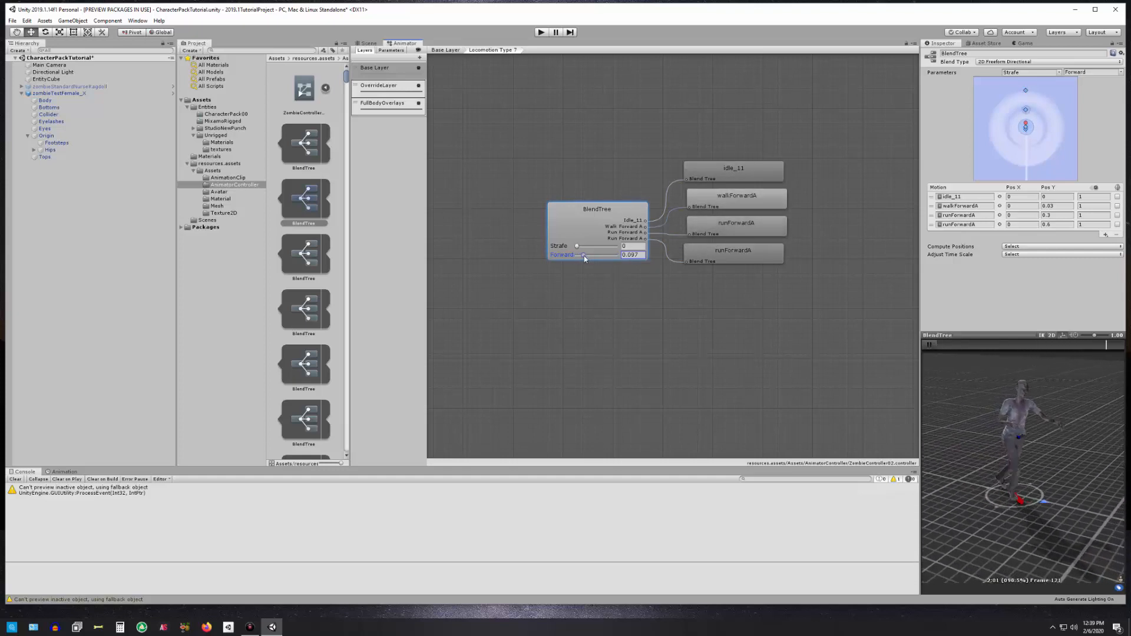
left_click_drag(581, 254, 608, 254)
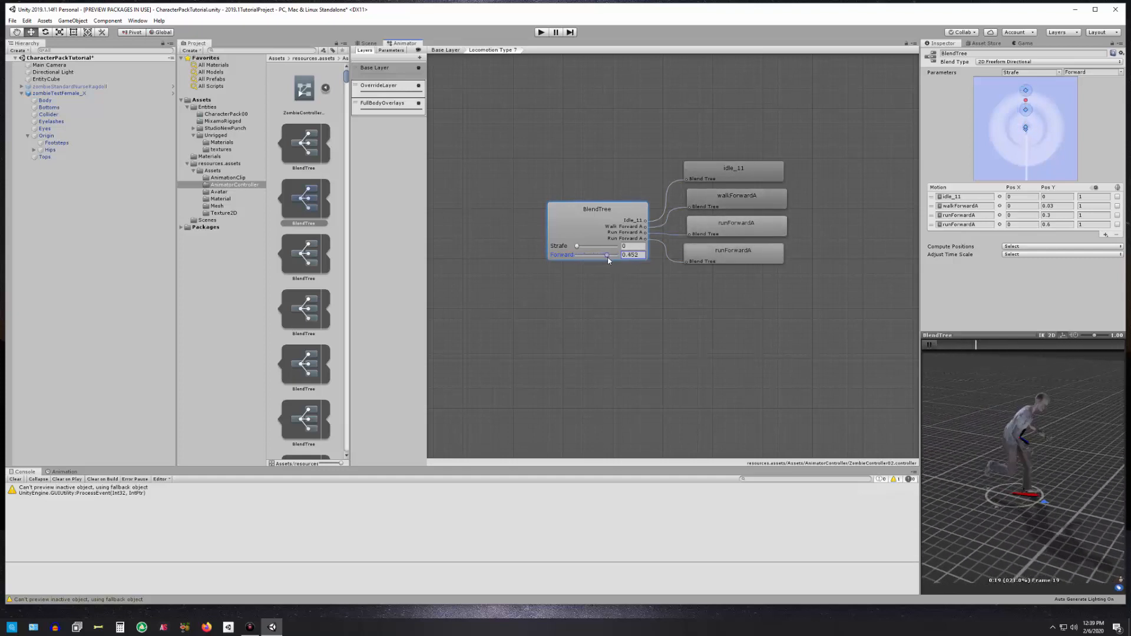
left_click_drag(607, 254, 596, 254)
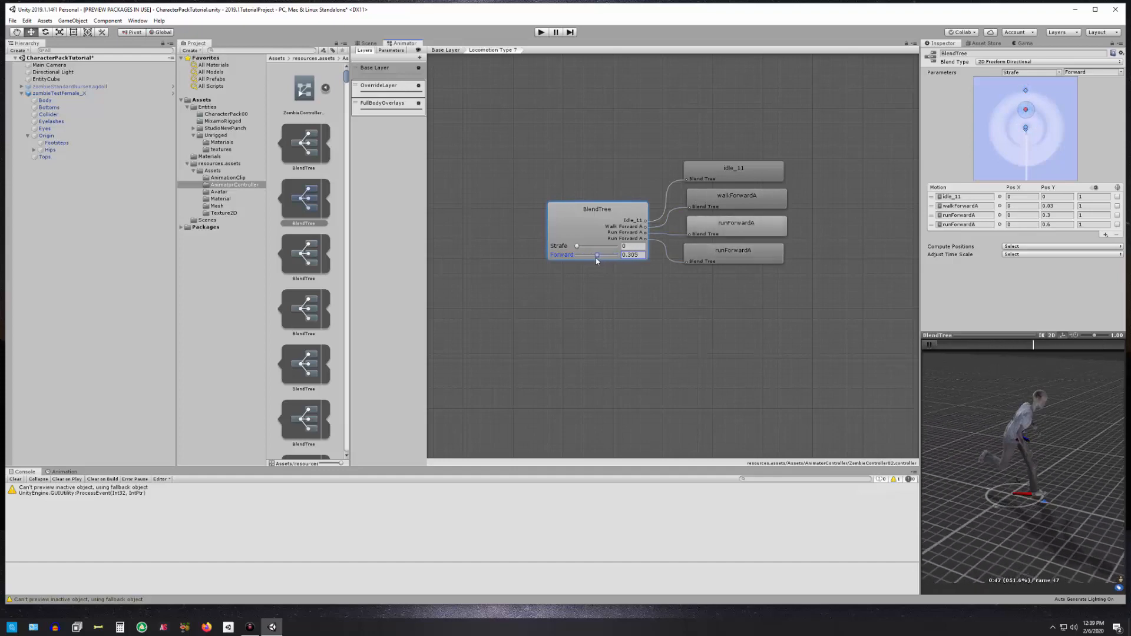
left_click_drag(595, 254, 576, 255)
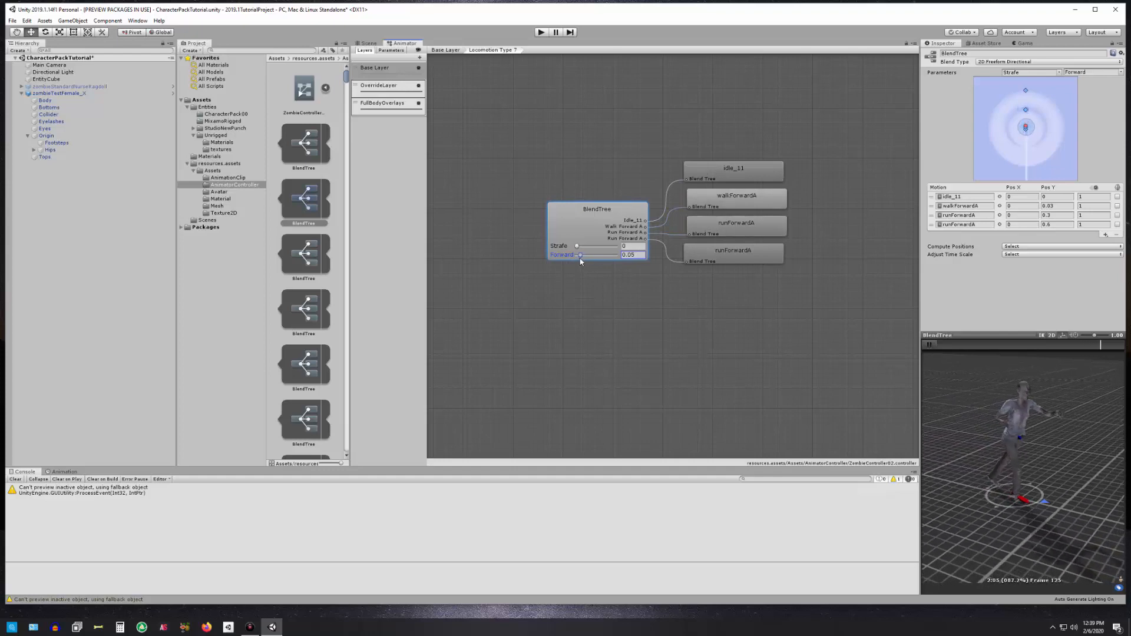
left_click_drag(579, 254, 612, 255)
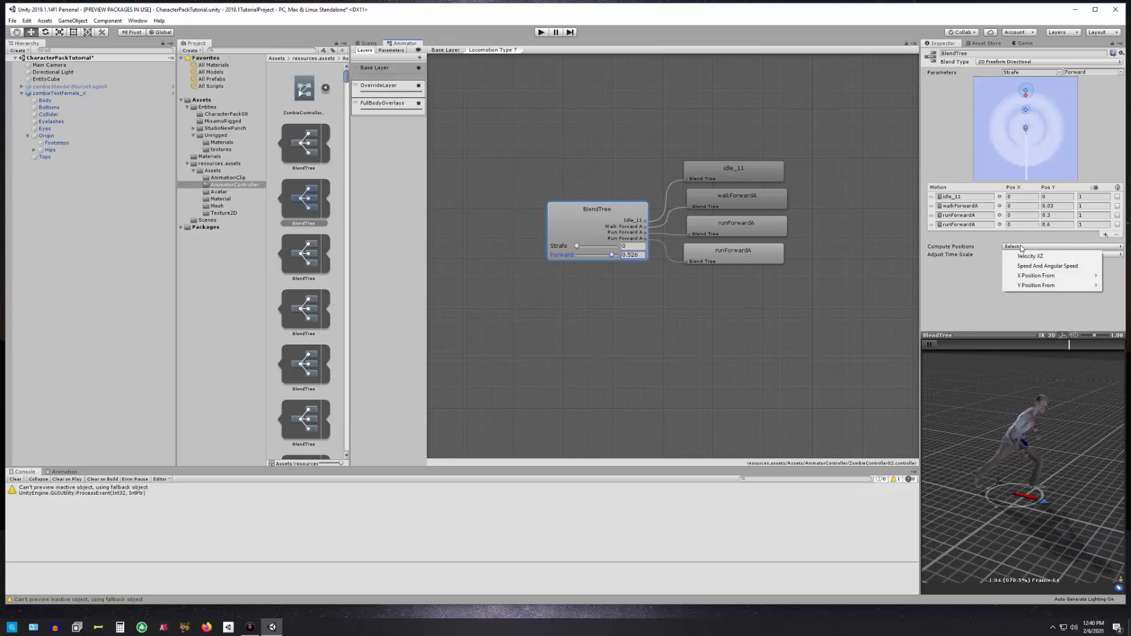
mouse_move(1029, 256)
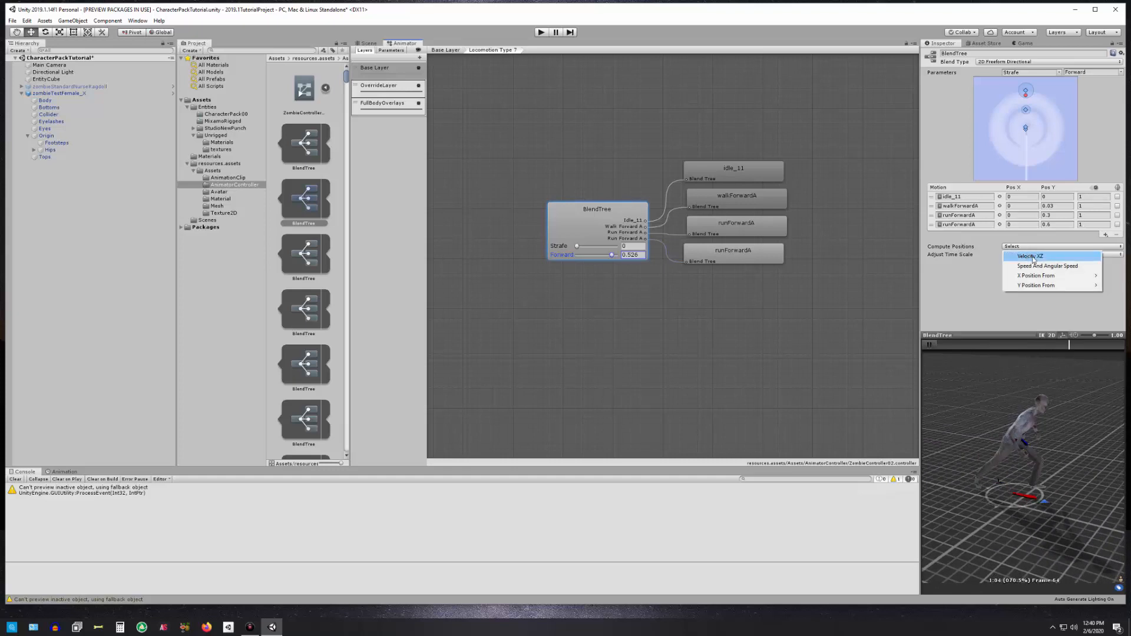
left_click(1030, 256)
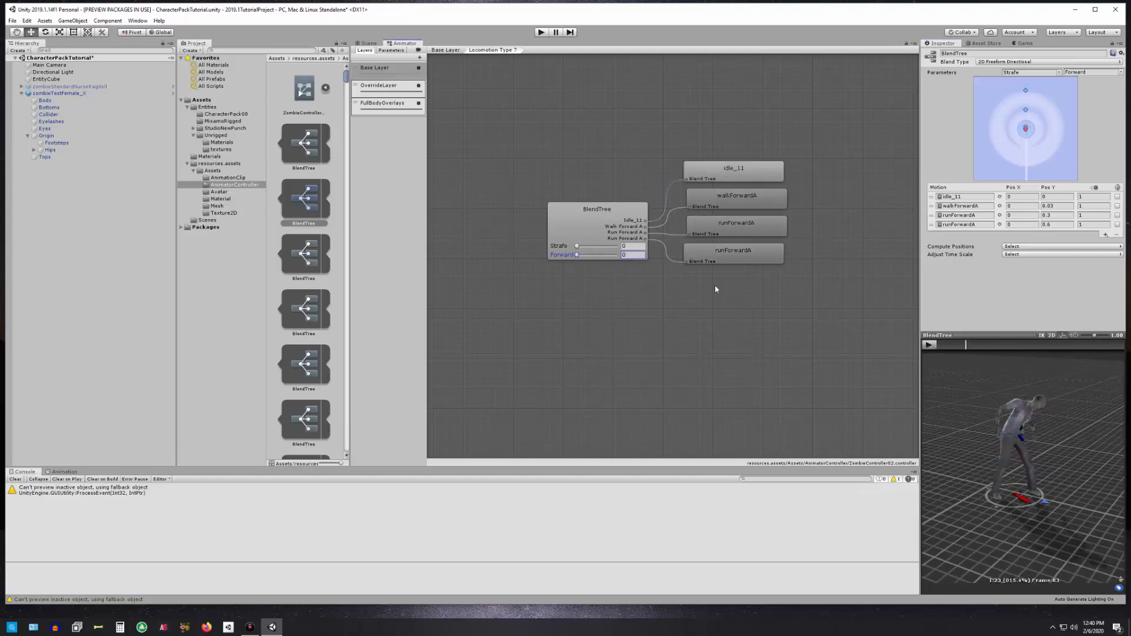
mouse_move(683, 323)
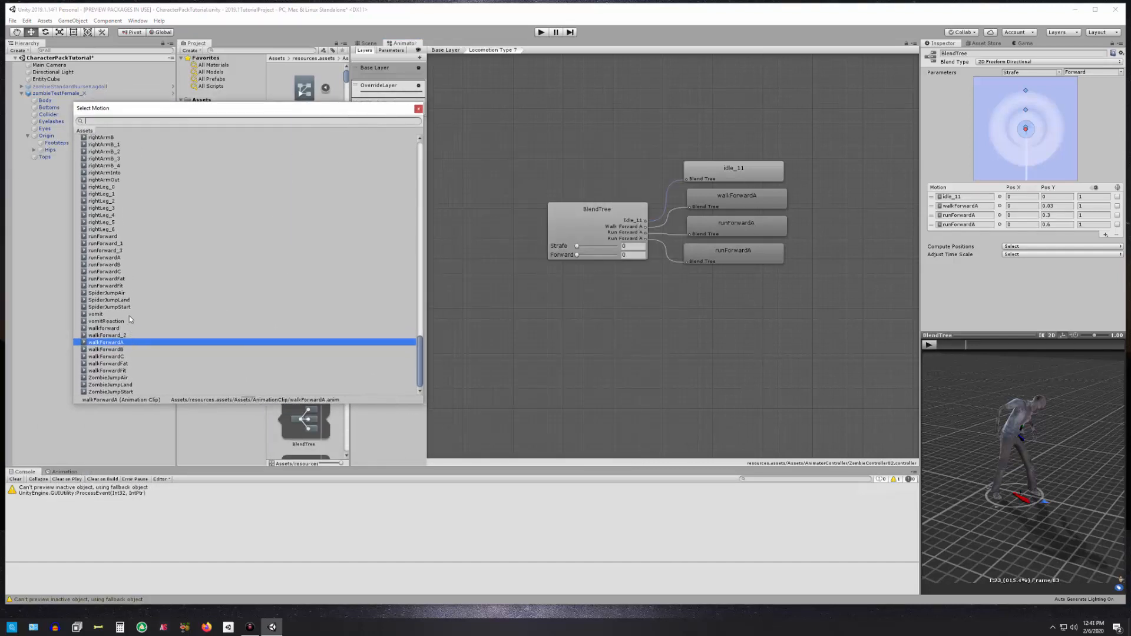
mouse_move(139, 366)
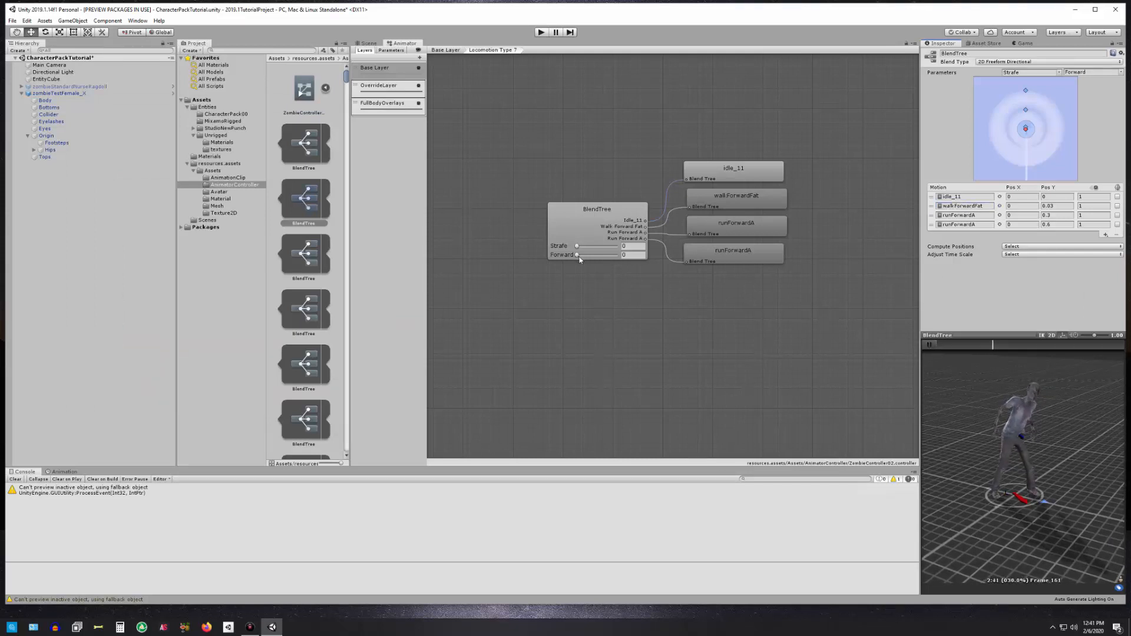
Sweep Forward up, down to about 0.17 and toward zero, then enter 0.03.
left_click_drag(577, 254, 620, 254)
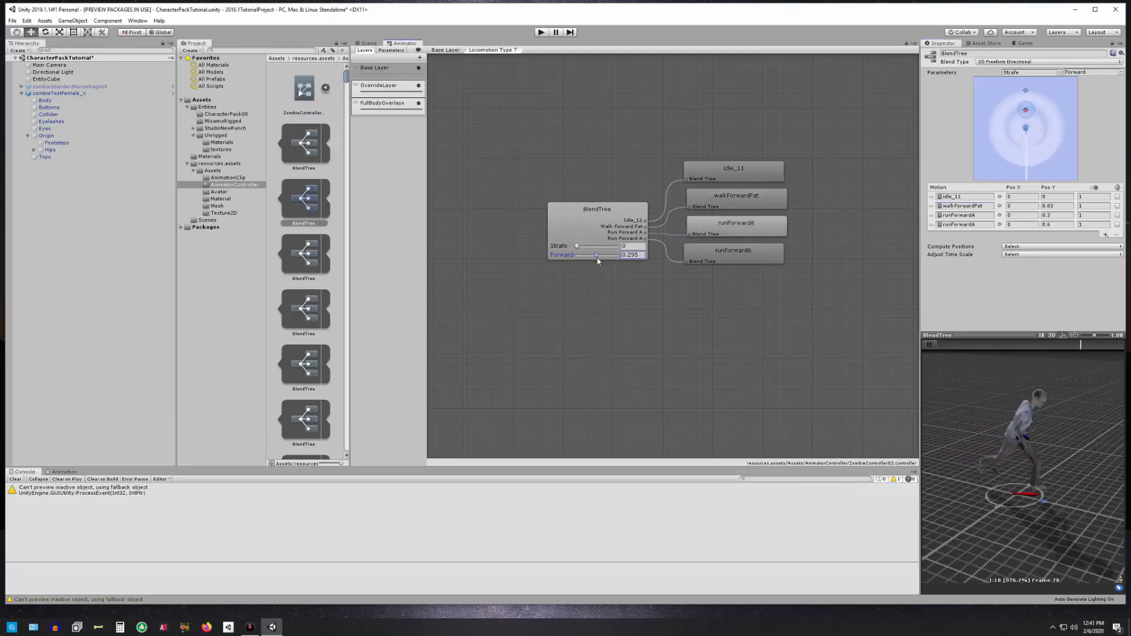
left_click_drag(596, 254, 587, 254)
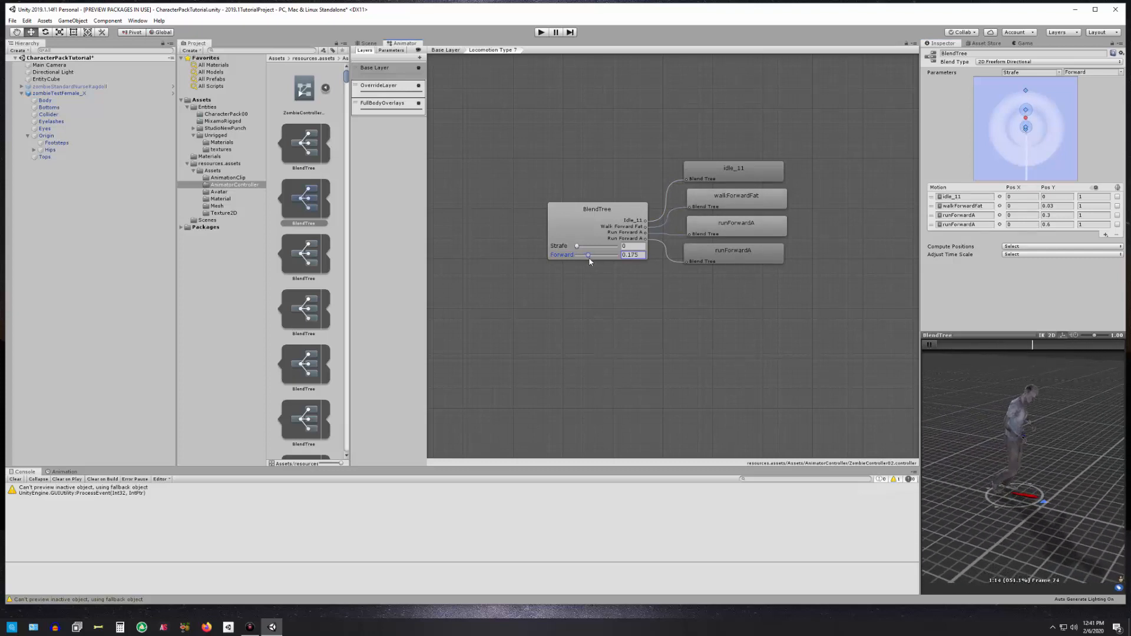
left_click_drag(586, 254, 582, 254)
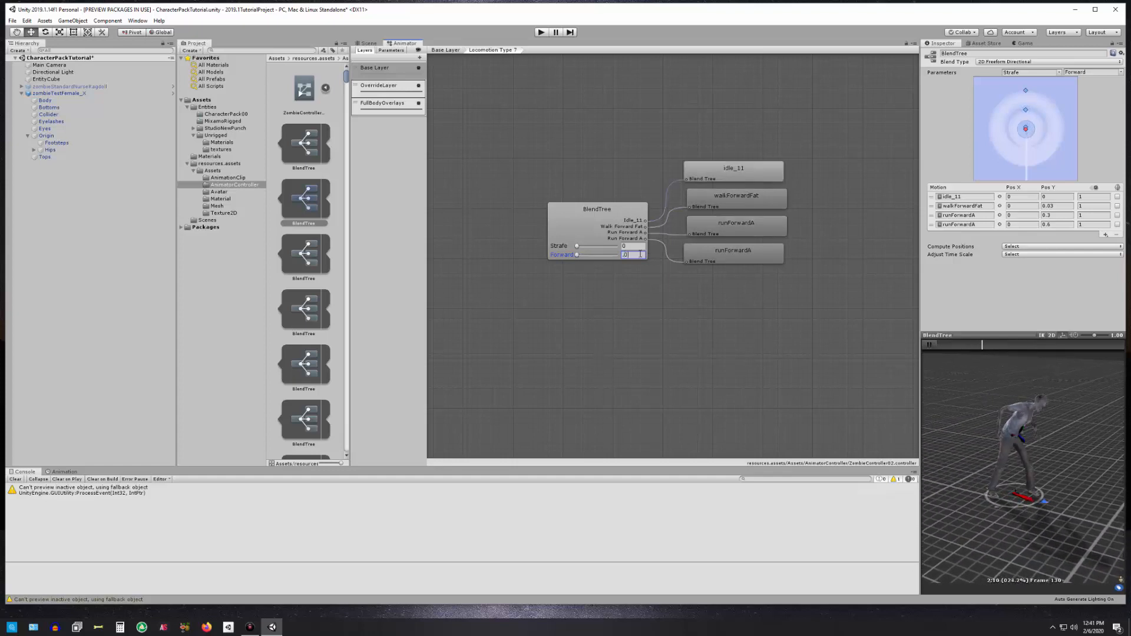
type("0.03")
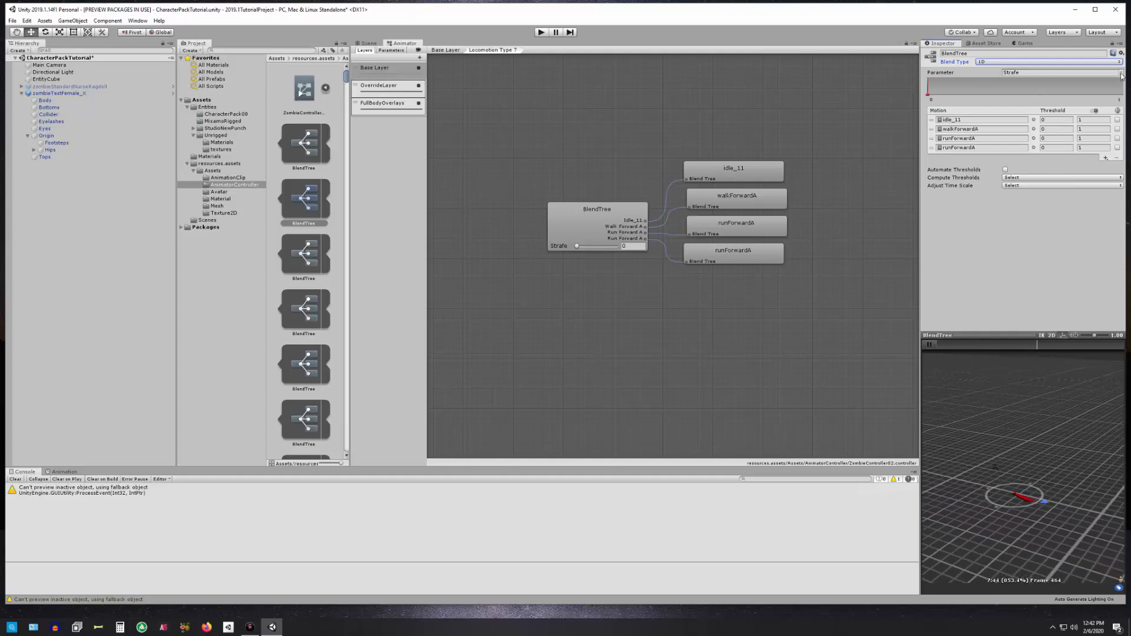
Drive the 1D blend with the Forward parameter and play the animation preview.
left_click(1057, 72)
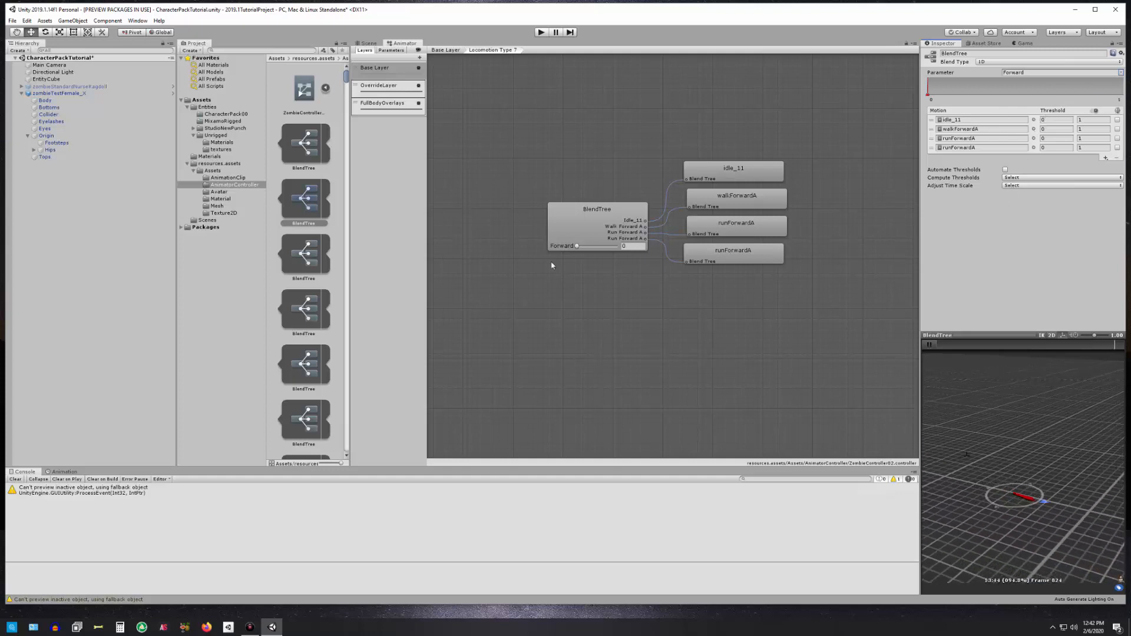
left_click(928, 344)
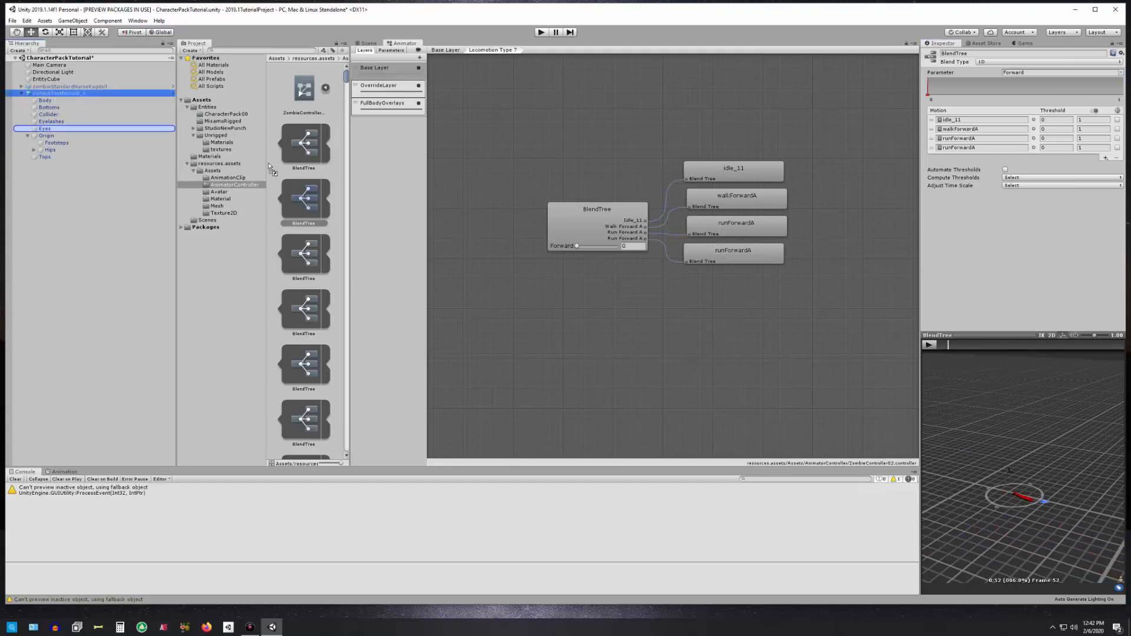
left_click(929, 346)
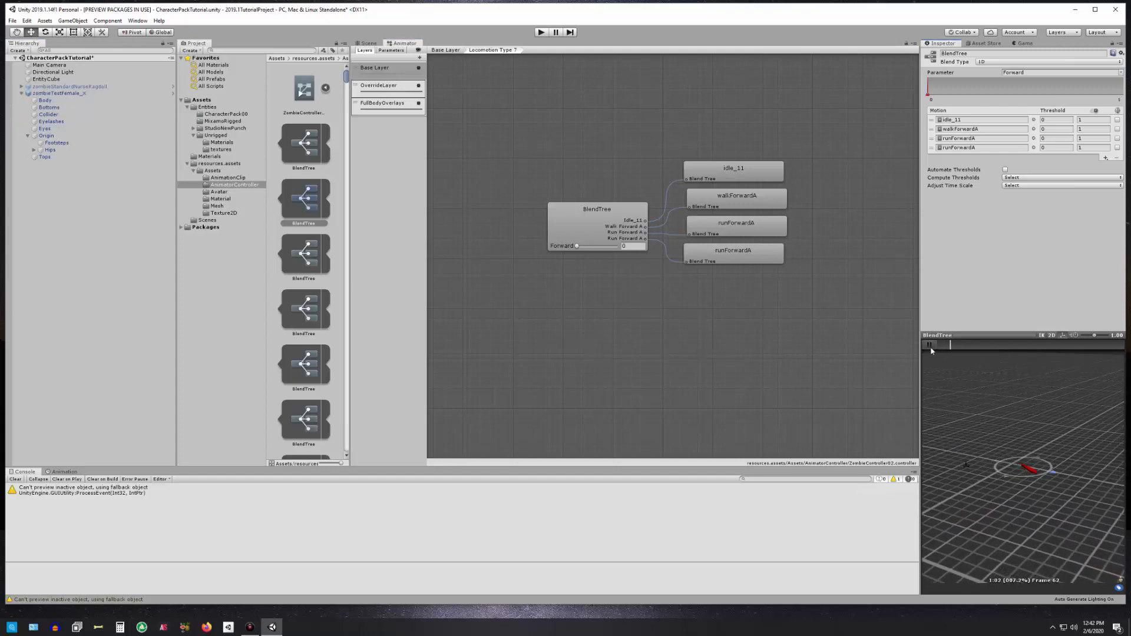
left_click(929, 344)
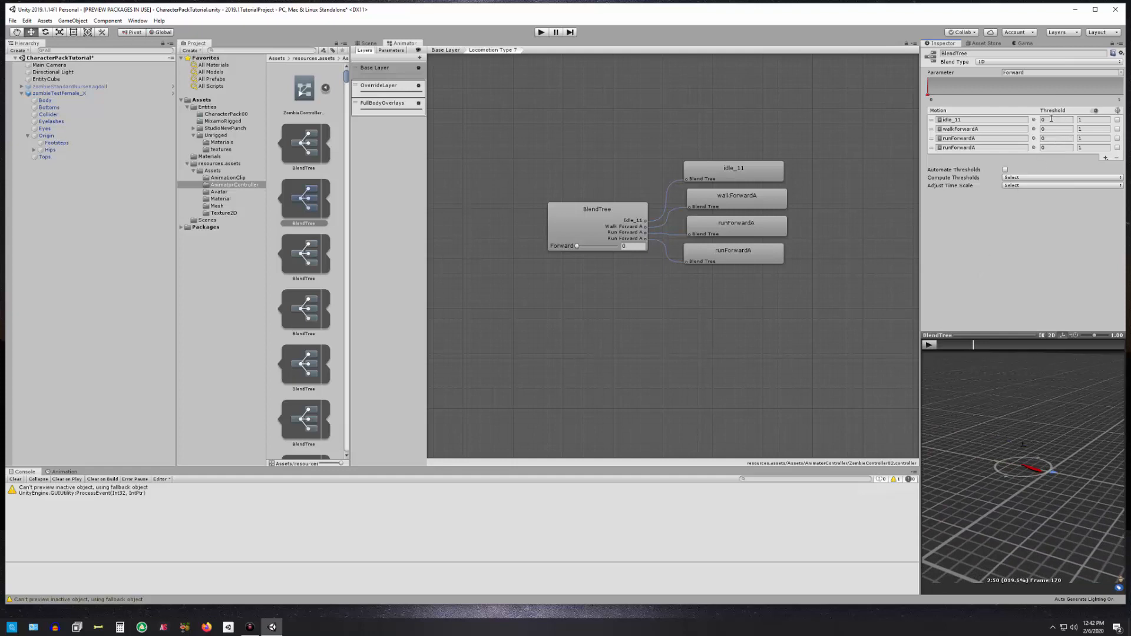
Enter thresholds 0, 0.03, 0.3 and 0.5 for idle_11, walkForwardA and both runForwardA motions.
left_click(1050, 120)
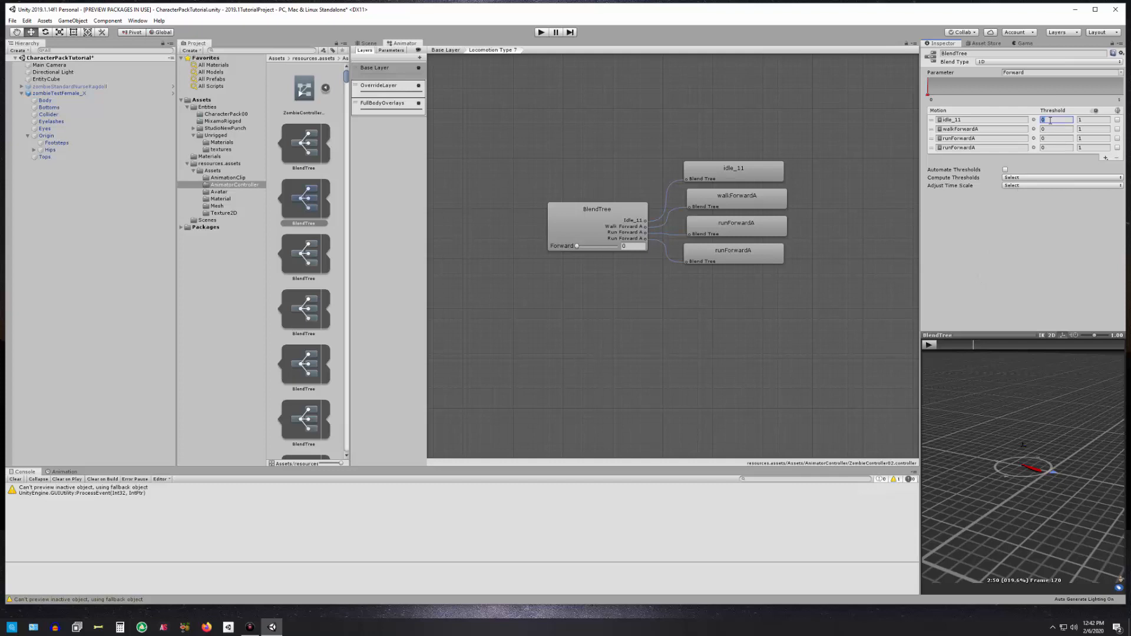
left_click(1054, 129)
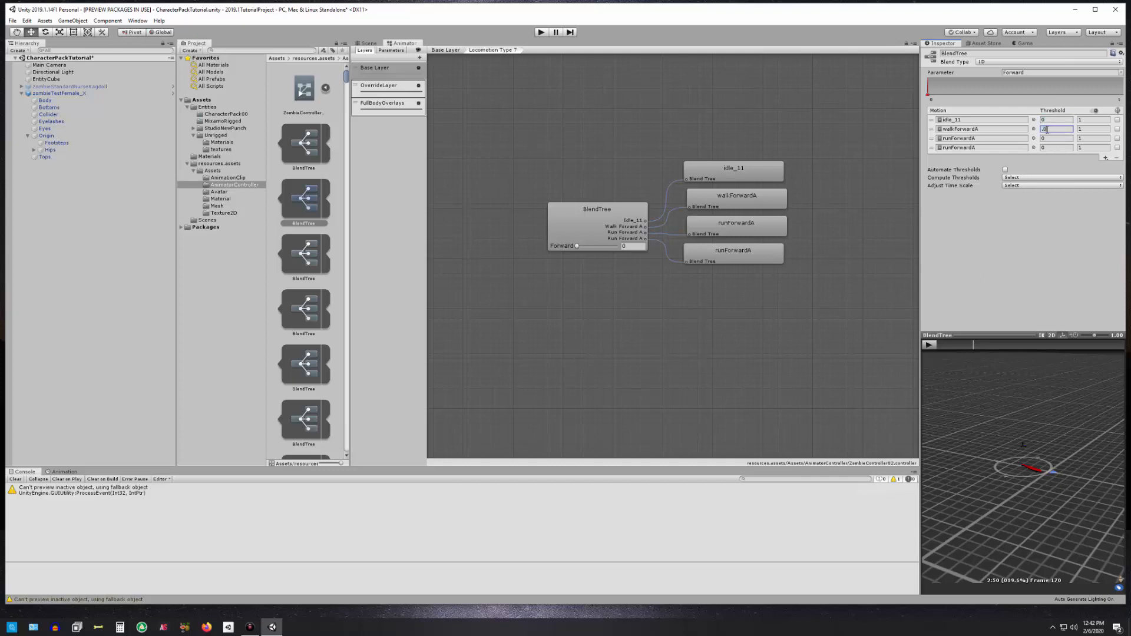
type("1.03")
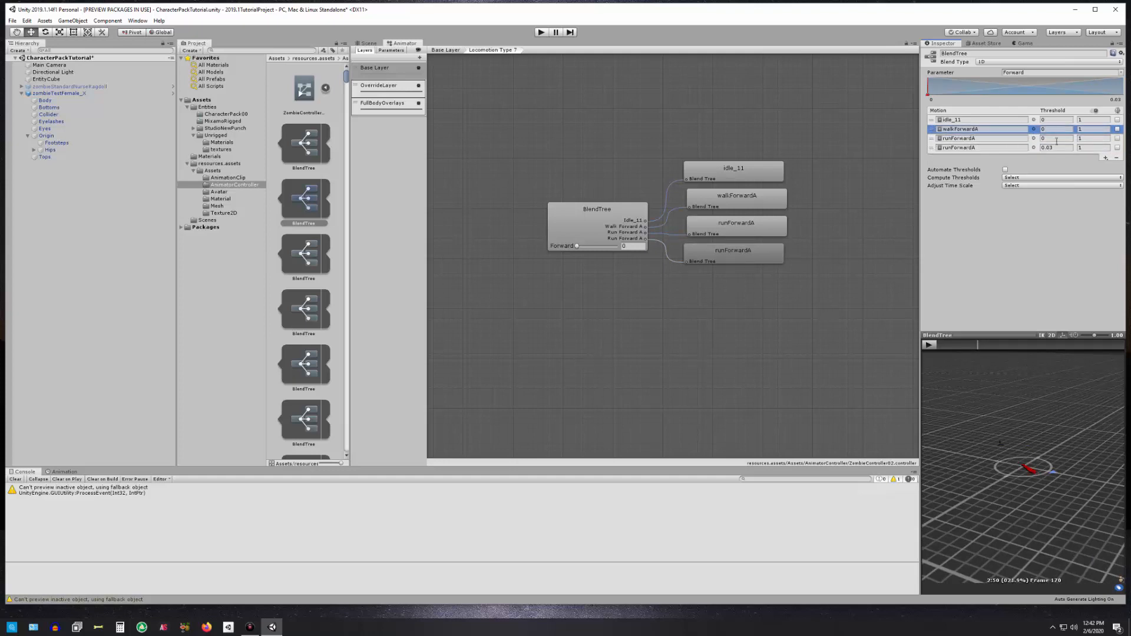
left_click(1053, 128)
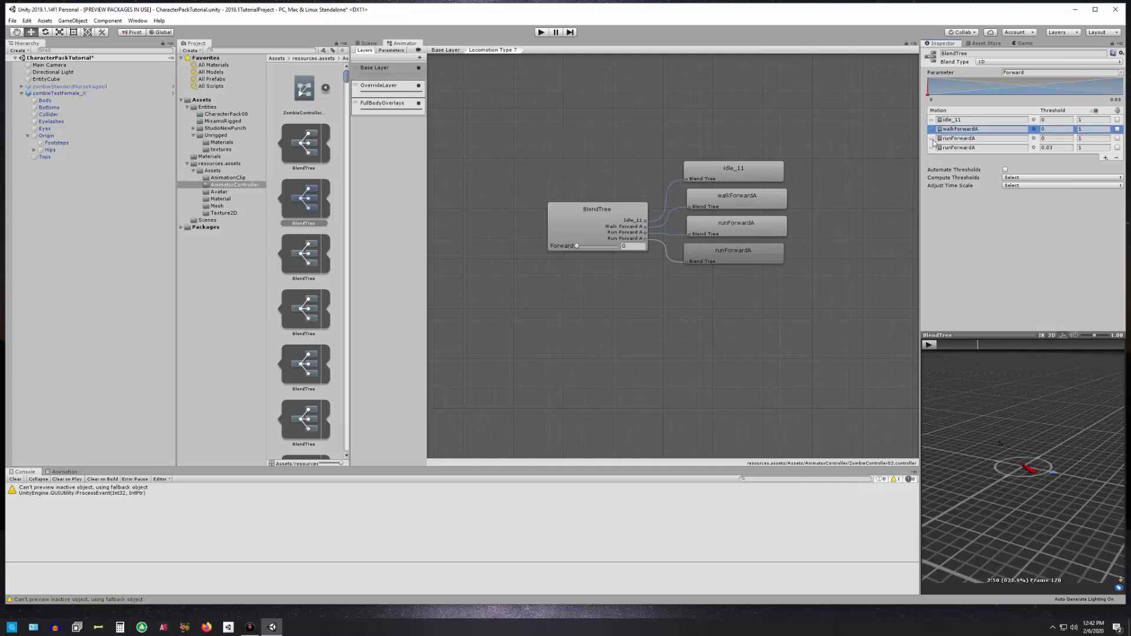
left_click(980, 147)
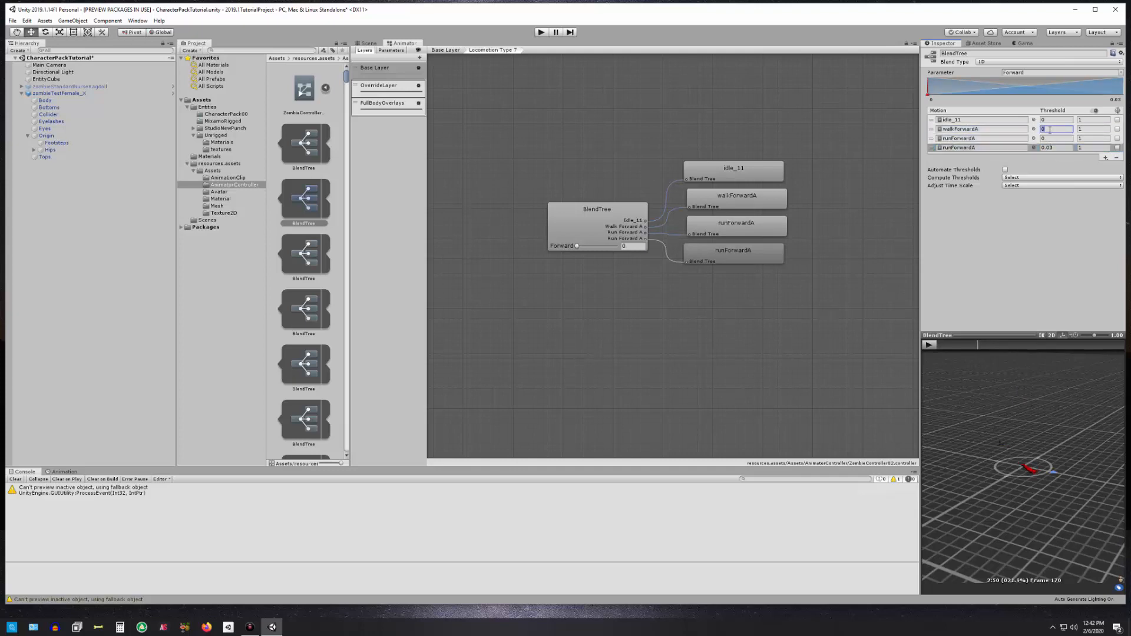
left_click(1055, 138)
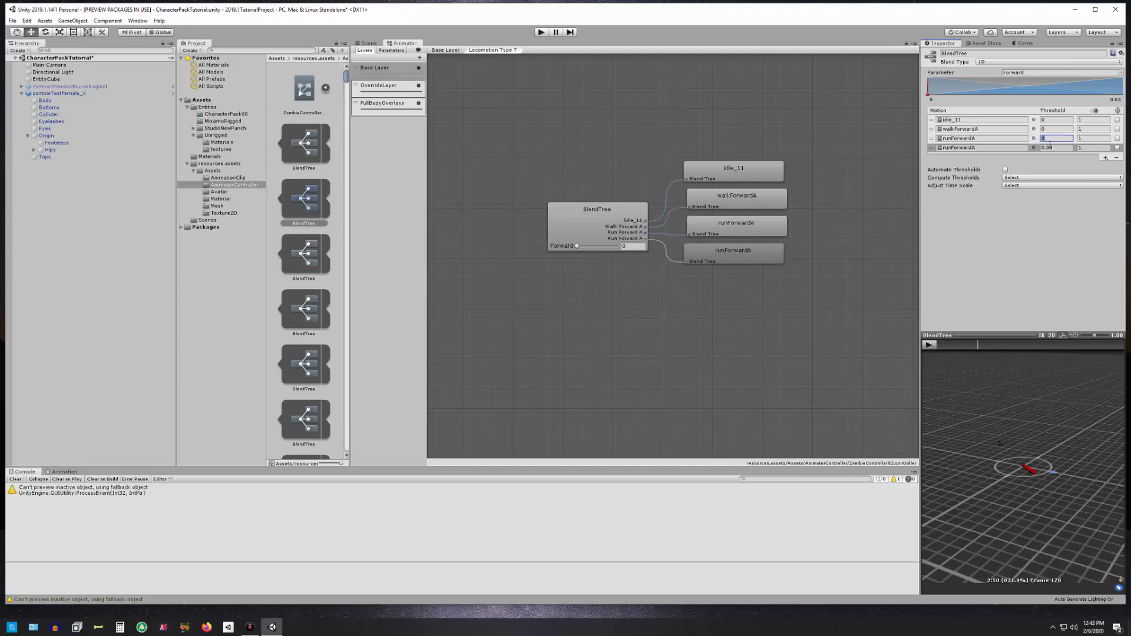
left_click(1055, 147)
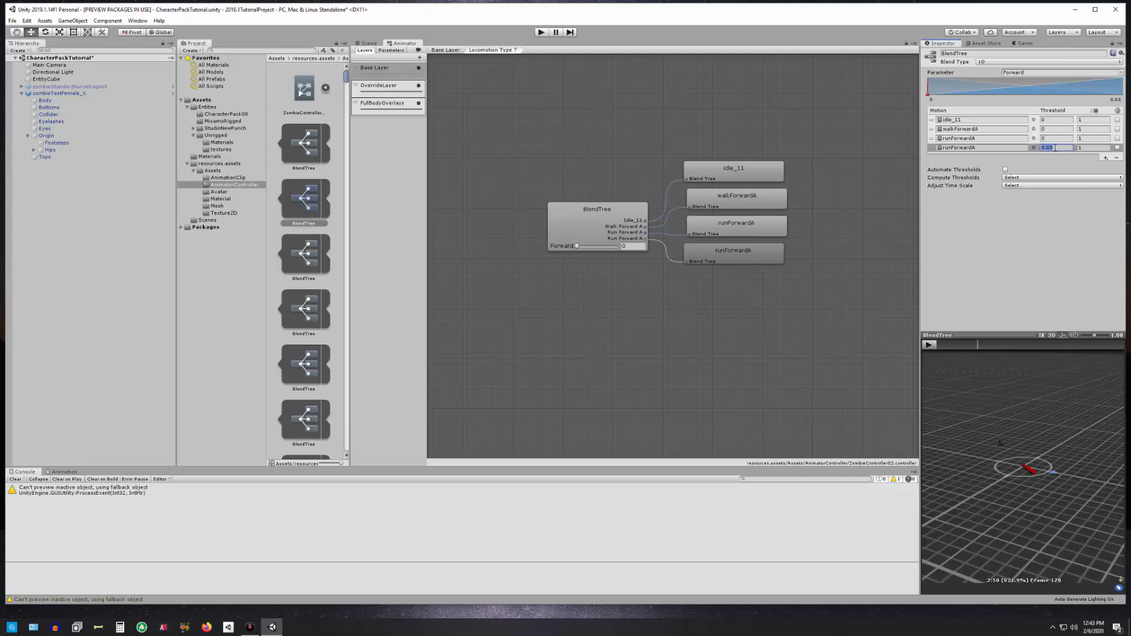
type(".5")
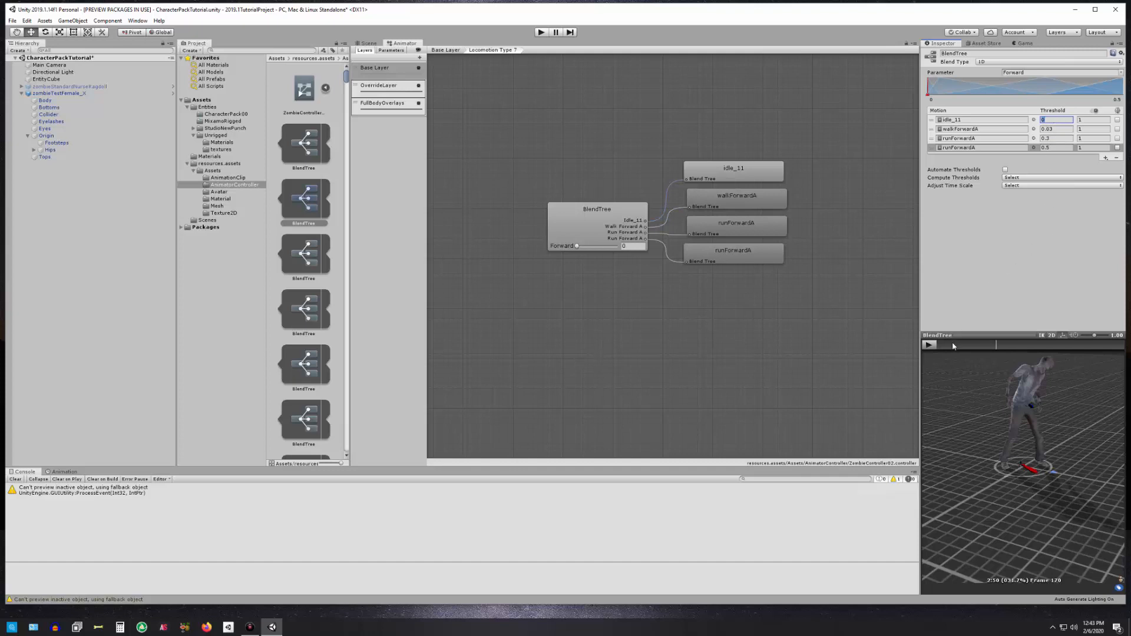
Raise Forward from a slow value into the walk-to-run range to preview the thresholds.
left_click_drag(577, 246, 583, 246)
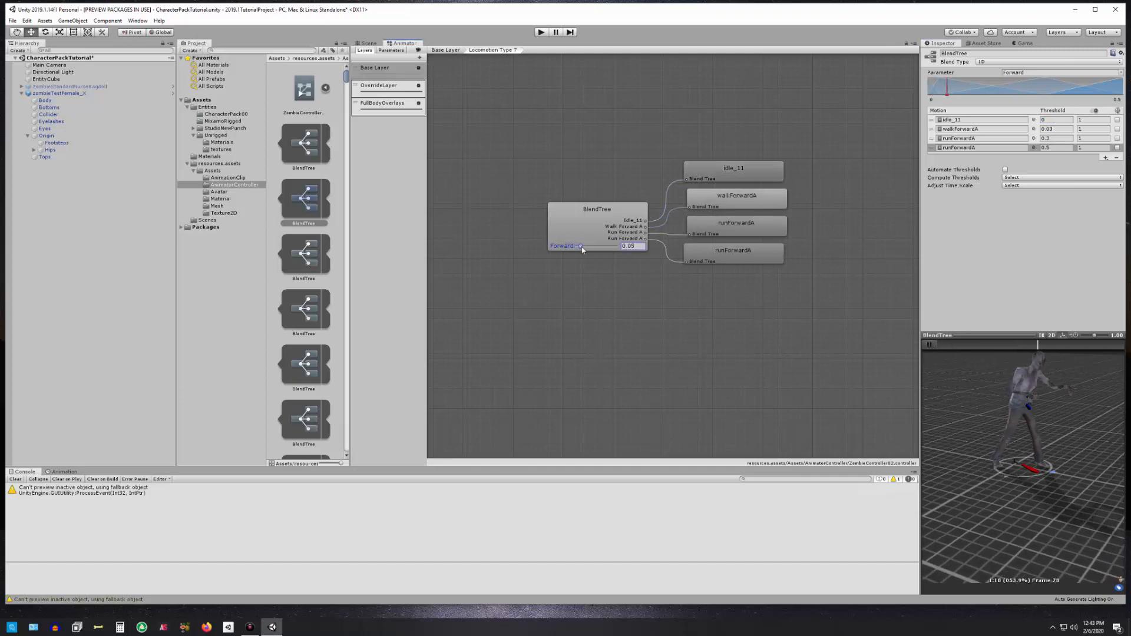
left_click_drag(584, 246, 613, 246)
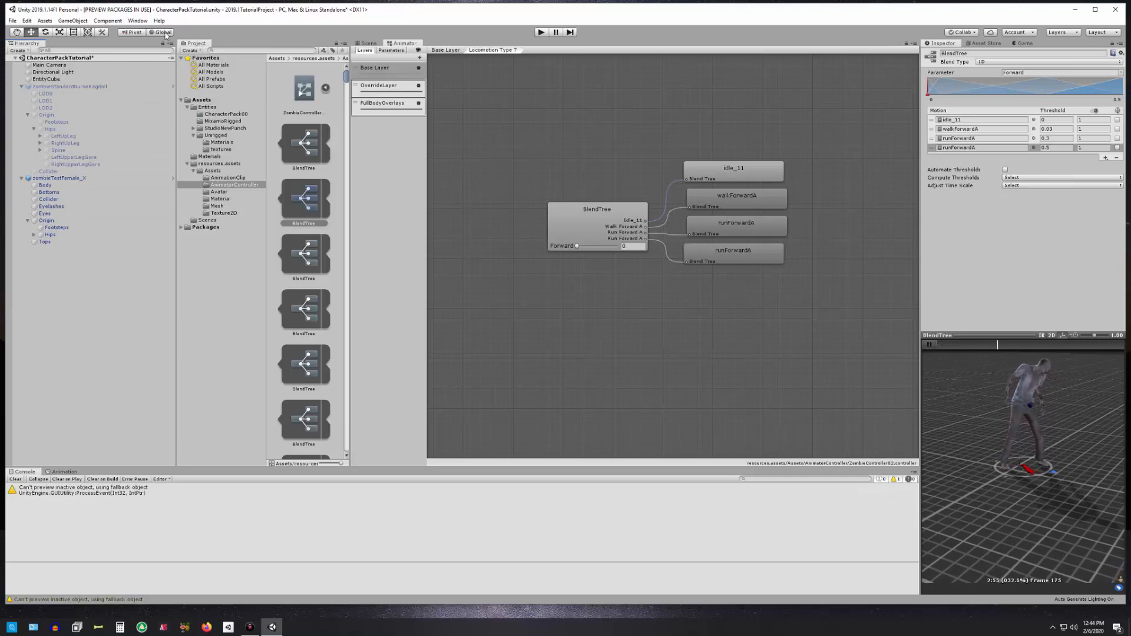
Open the Hierarchy panel's options menu.
left_click(172, 45)
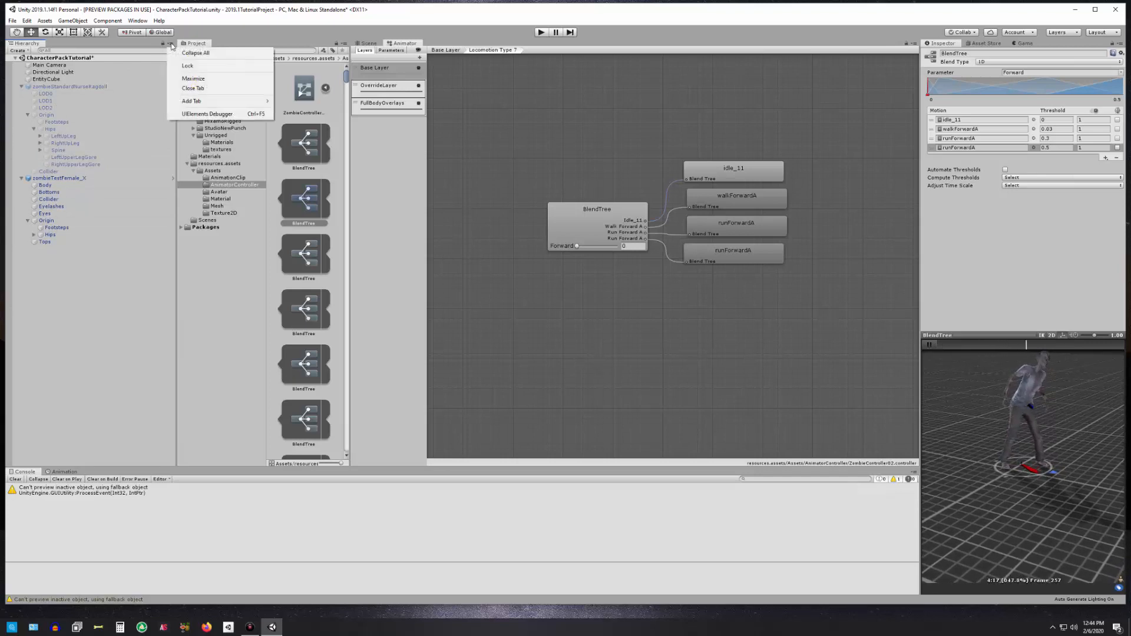